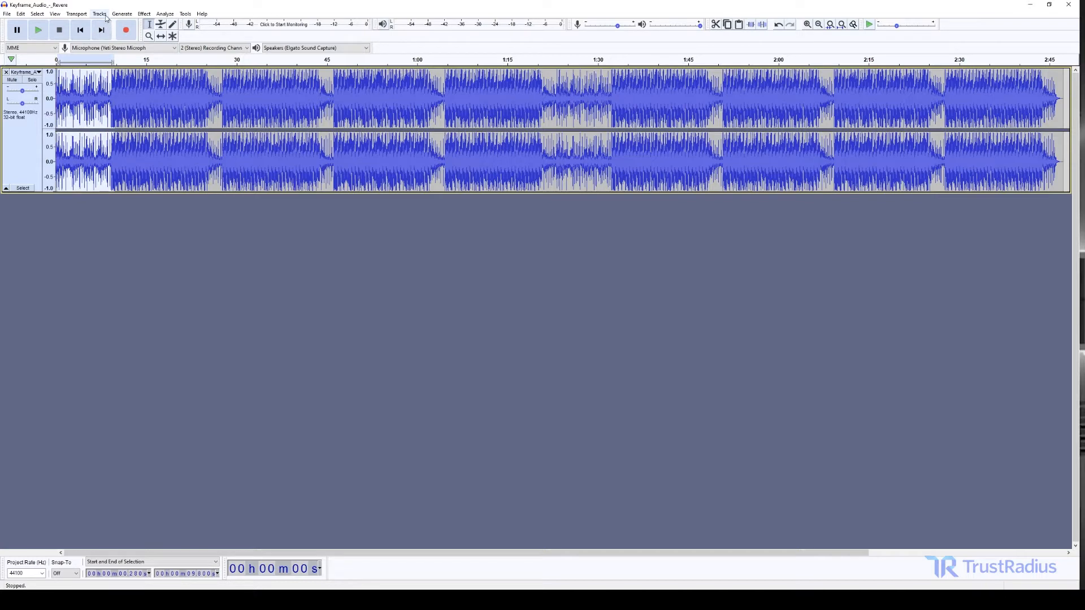
Apply Fade Out to the selected final seconds of the music track
click(145, 14)
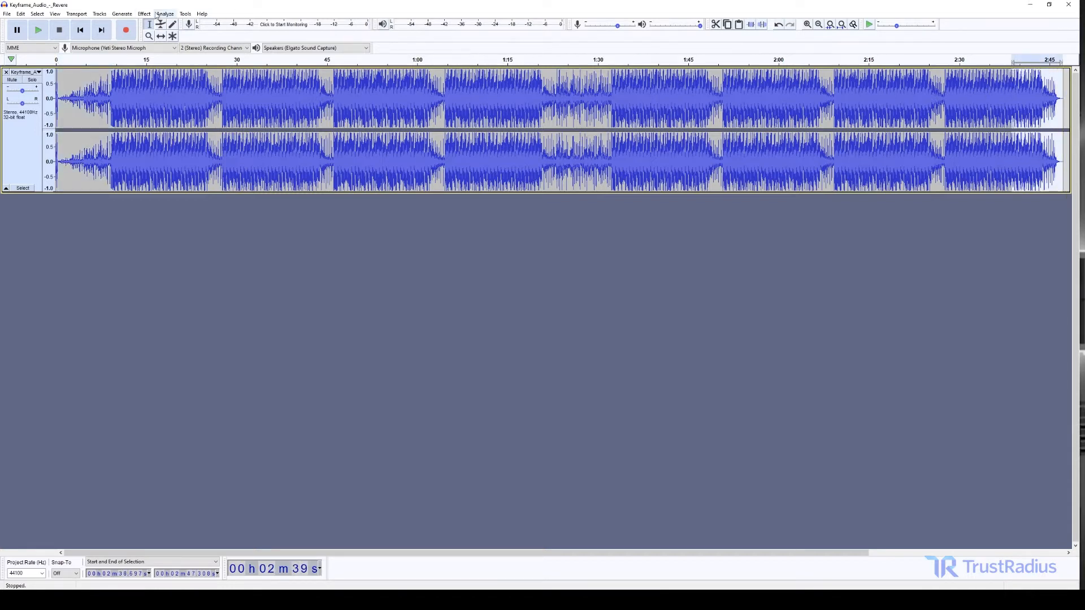
click(159, 14)
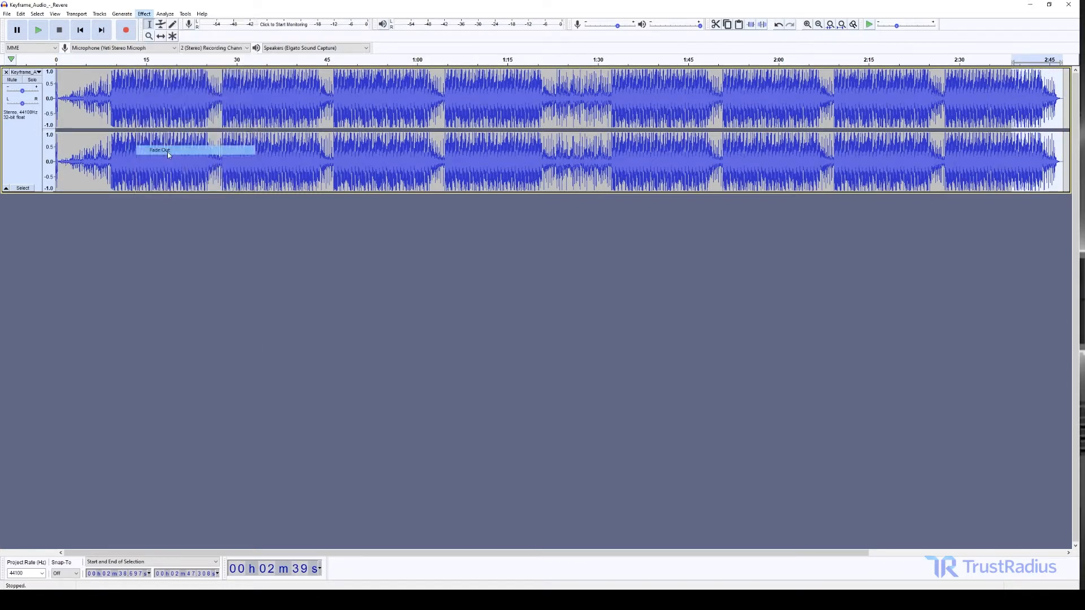
click(144, 14)
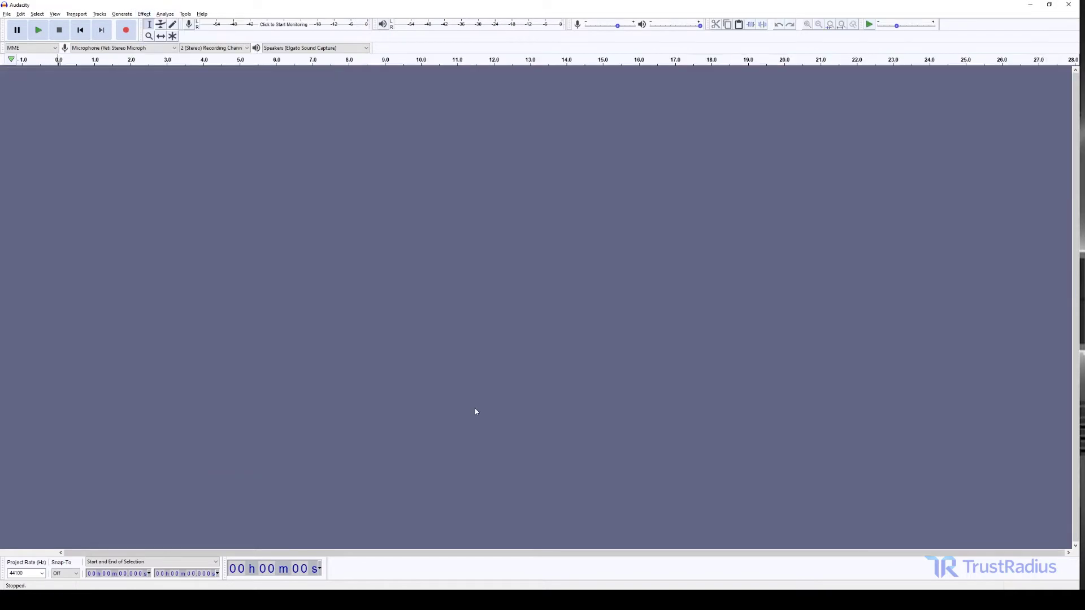
mouse_move(467, 363)
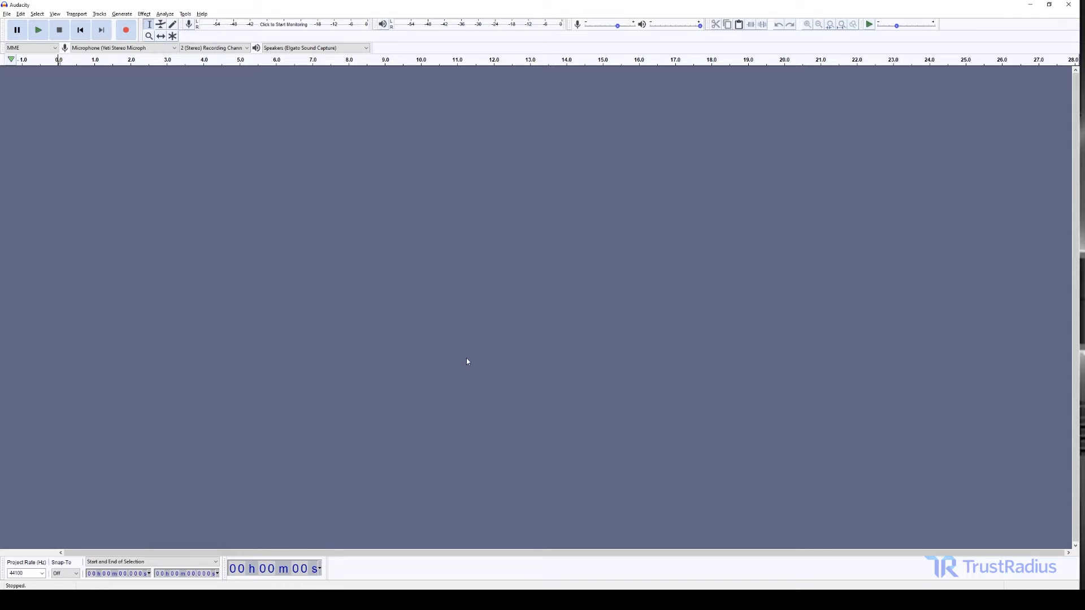
mouse_move(511, 288)
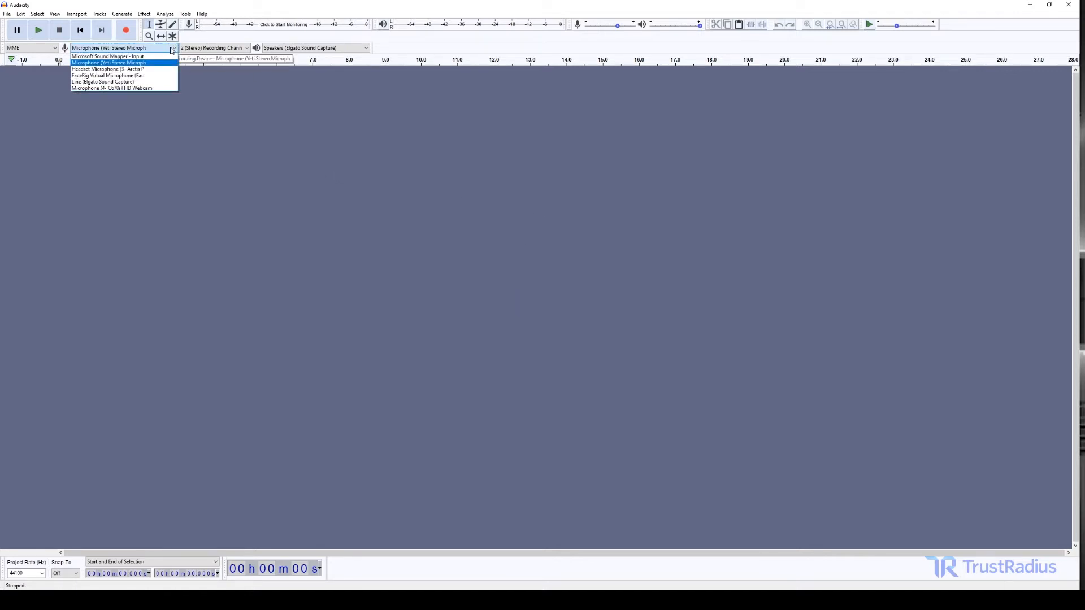
mouse_move(164, 50)
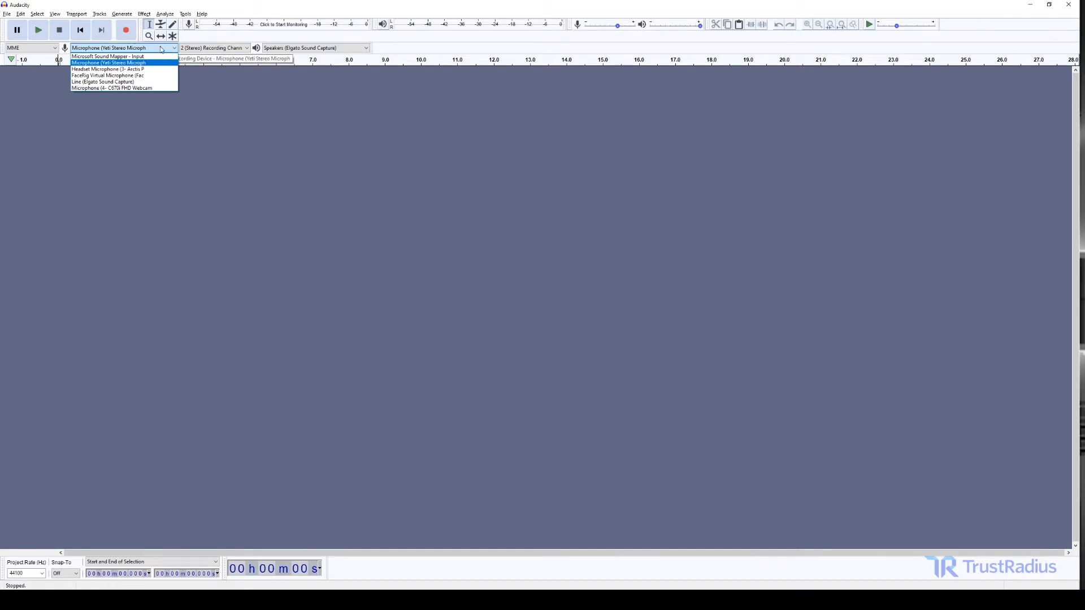
click(115, 62)
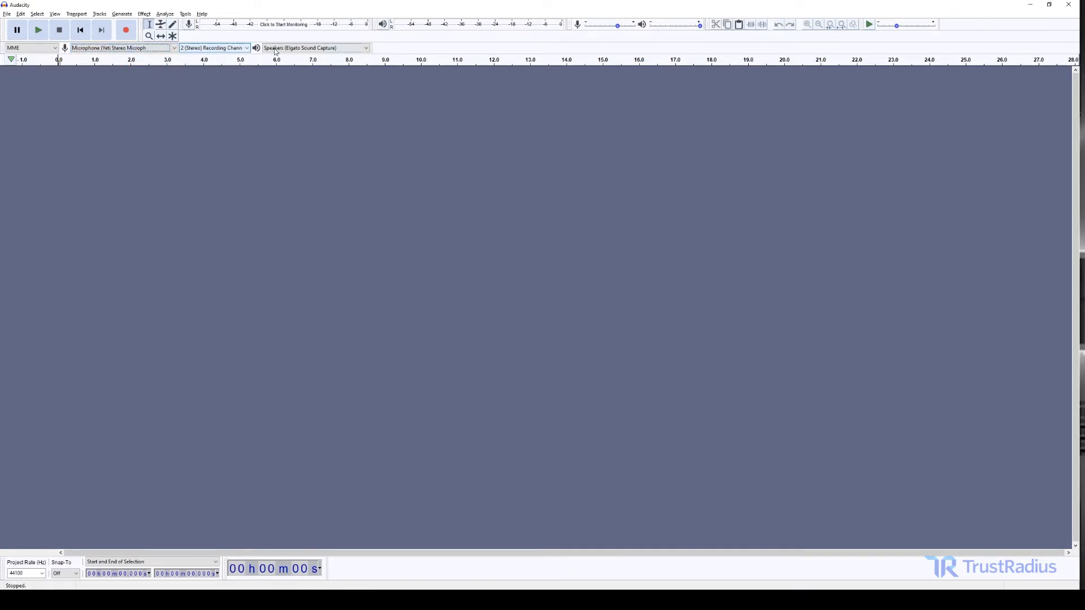
mouse_move(275, 51)
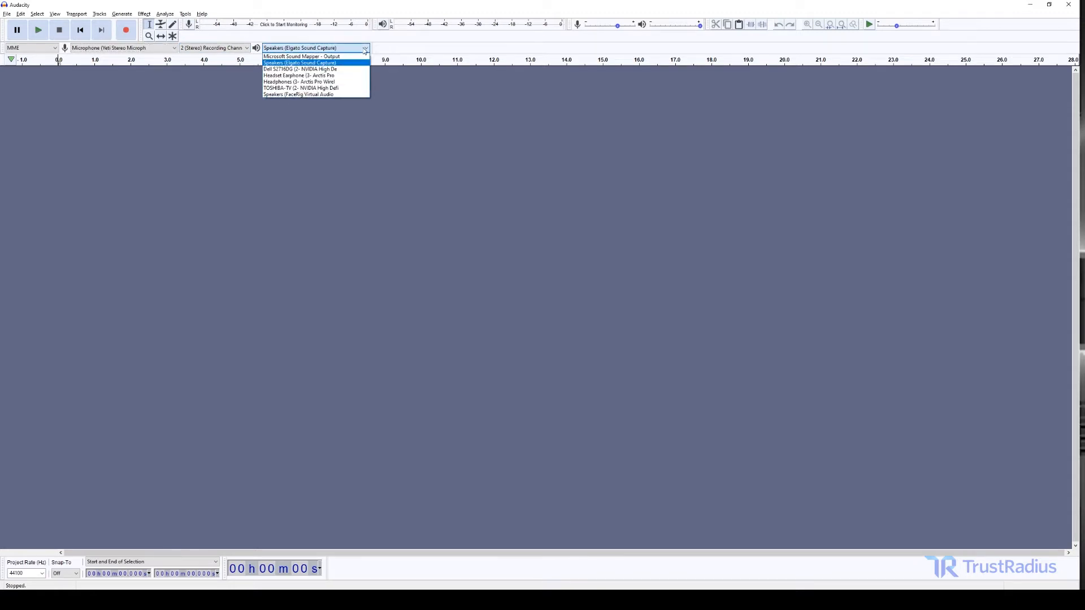
mouse_move(304, 55)
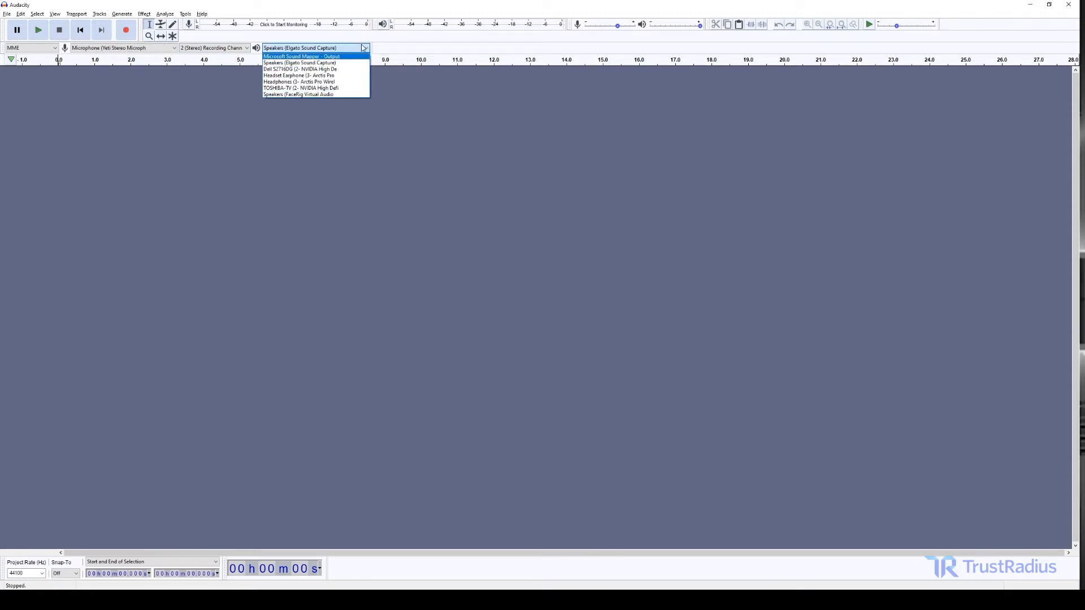
click(213, 47)
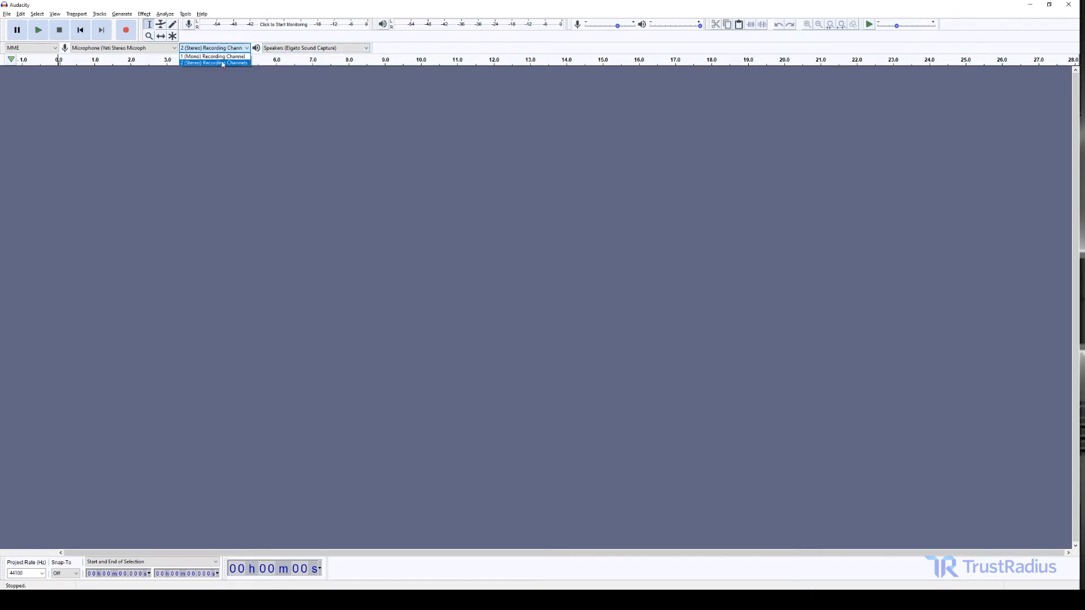
click(214, 63)
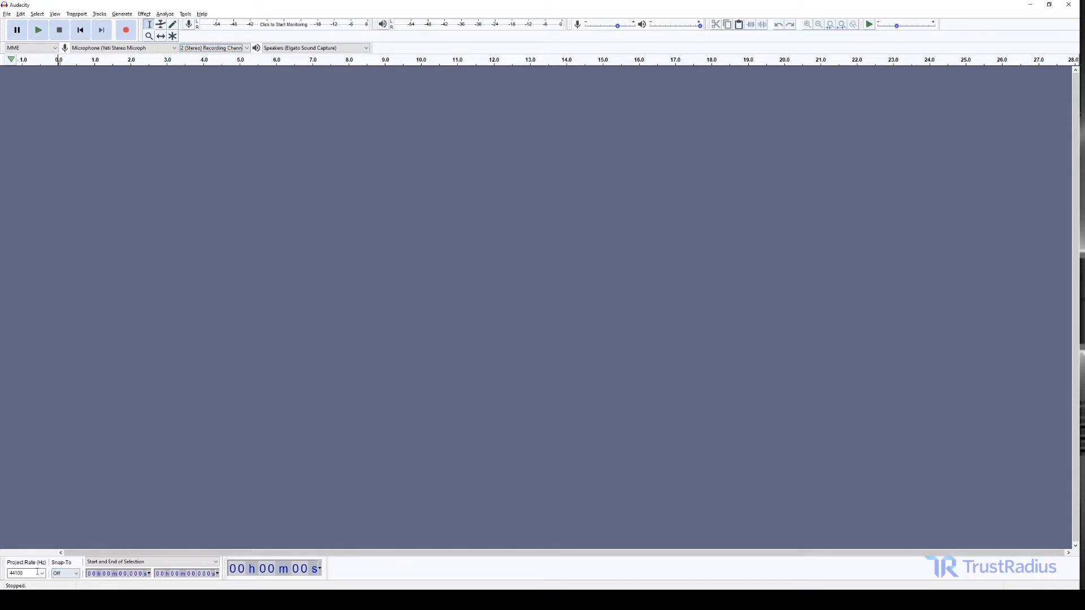
click(41, 573)
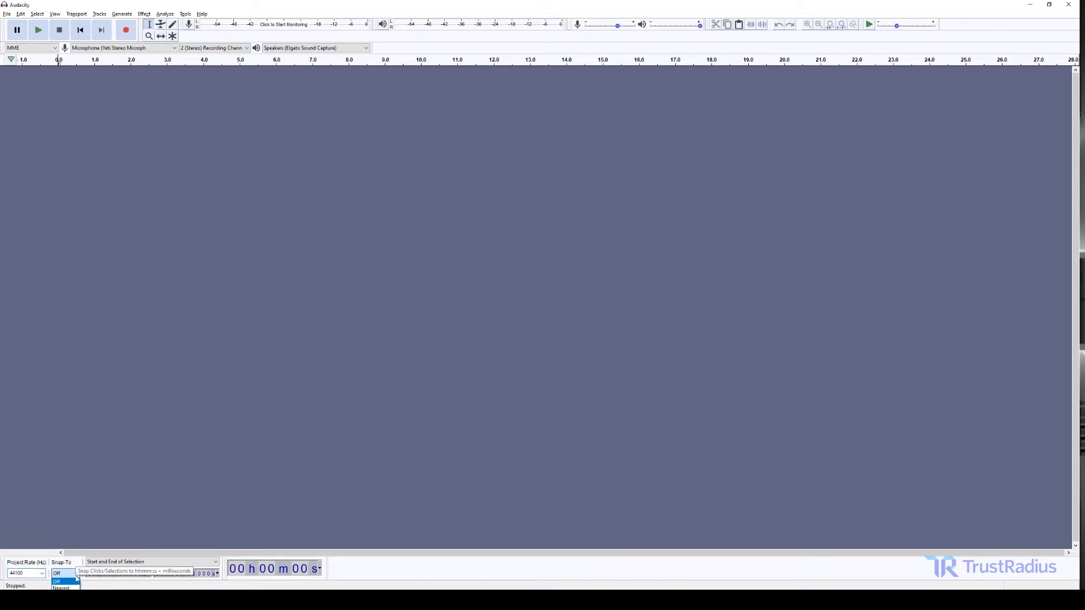
click(56, 573)
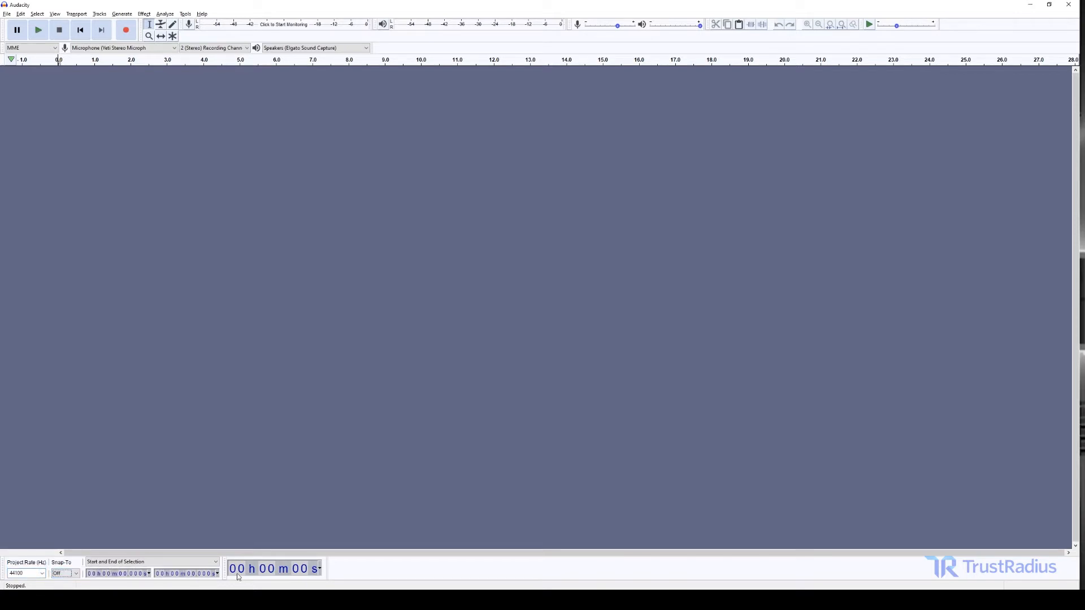
mouse_move(697, 309)
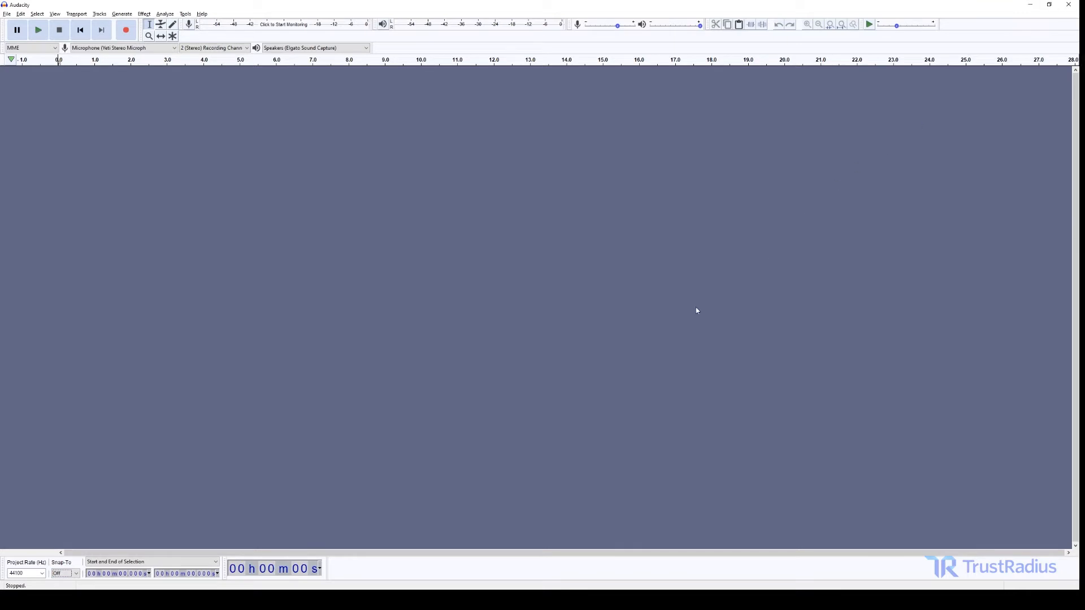
mouse_move(449, 564)
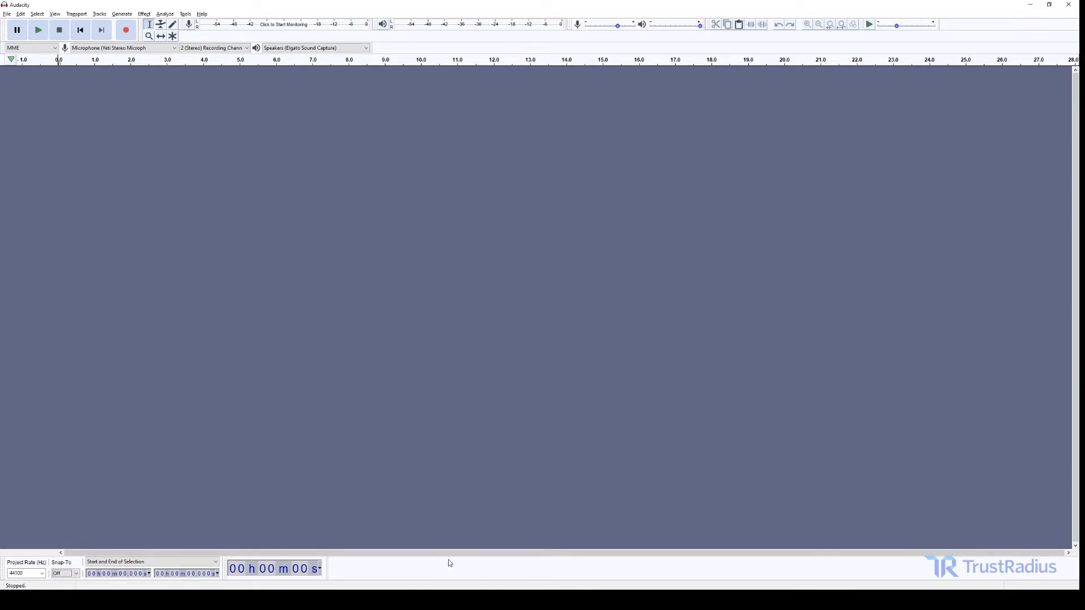
mouse_move(519, 203)
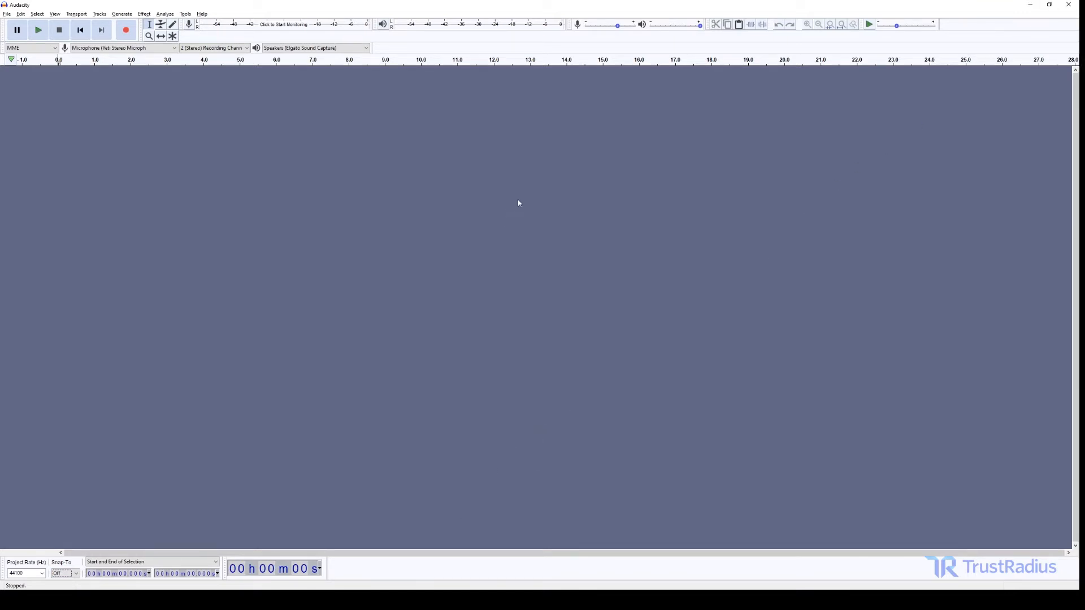
mouse_move(518, 200)
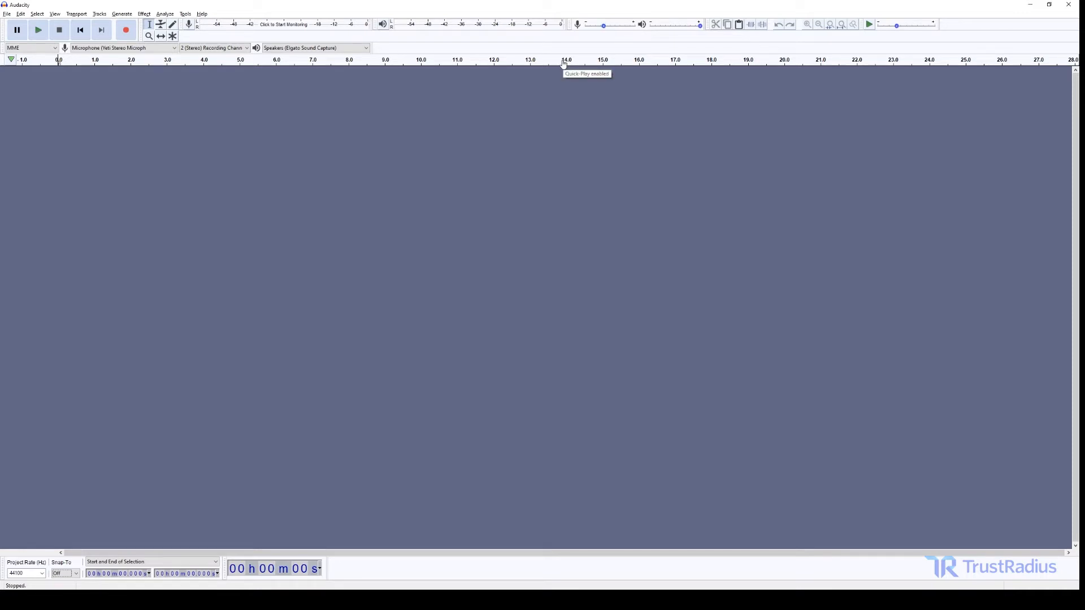
mouse_move(148, 25)
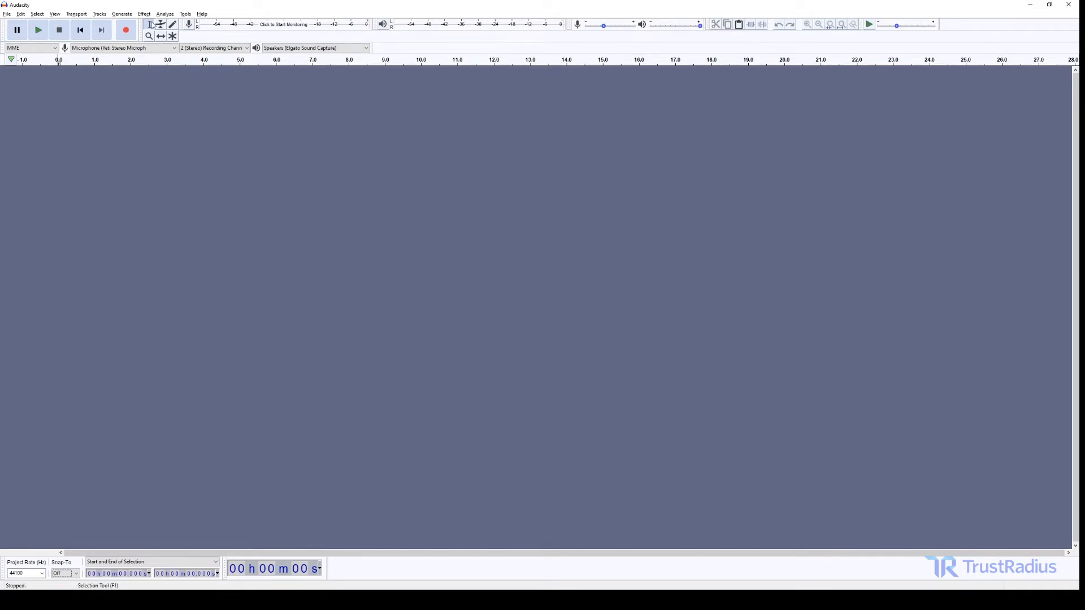
Record two short microphone takes, playing back the first before recording the second
click(124, 29)
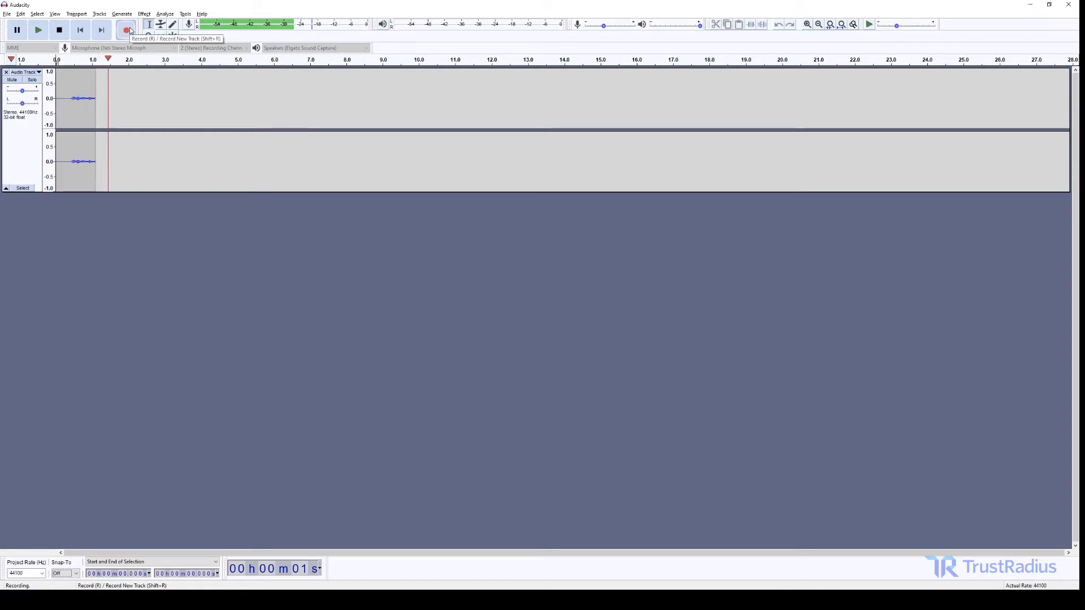
click(56, 29)
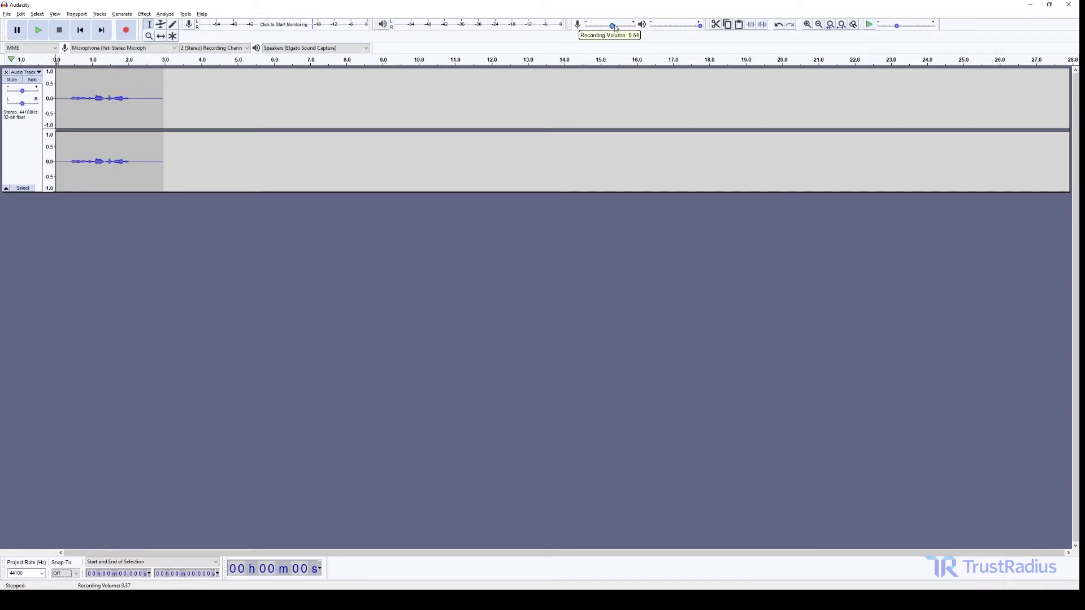
click(37, 29)
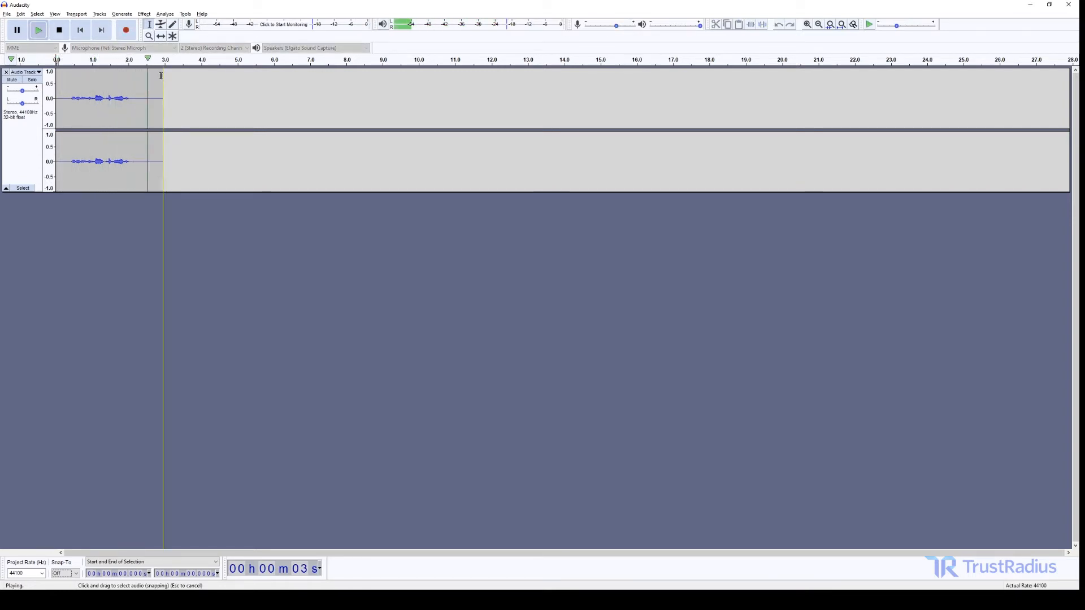
click(123, 29)
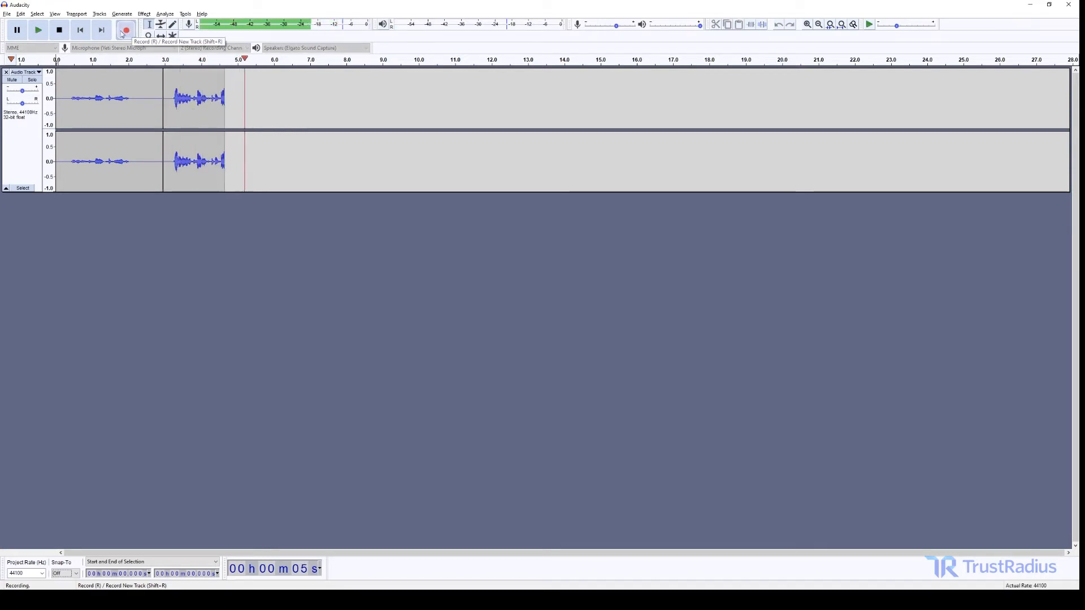
click(57, 30)
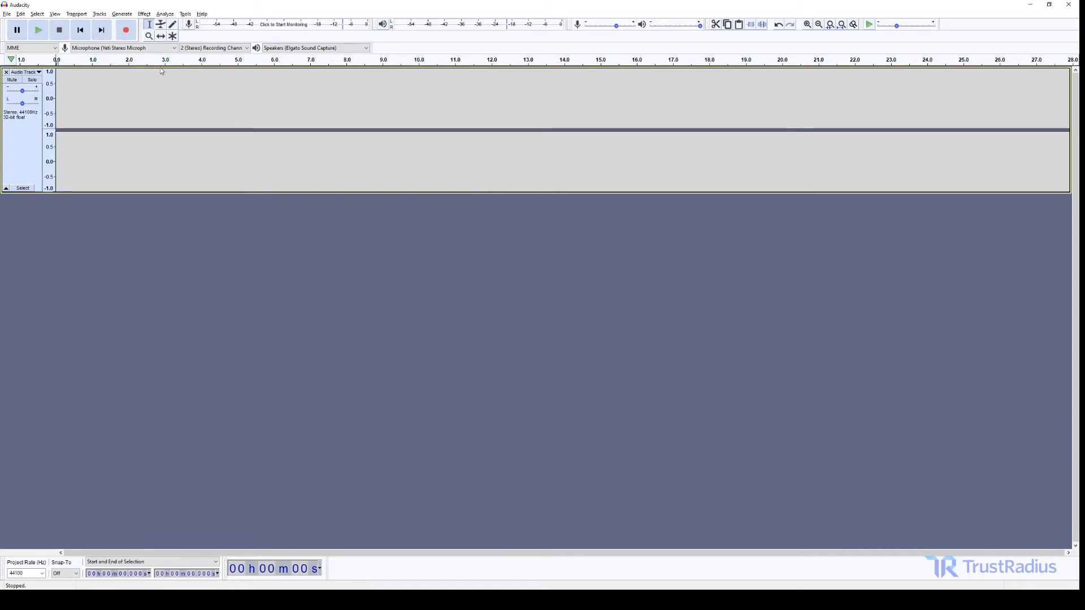
mouse_move(123, 31)
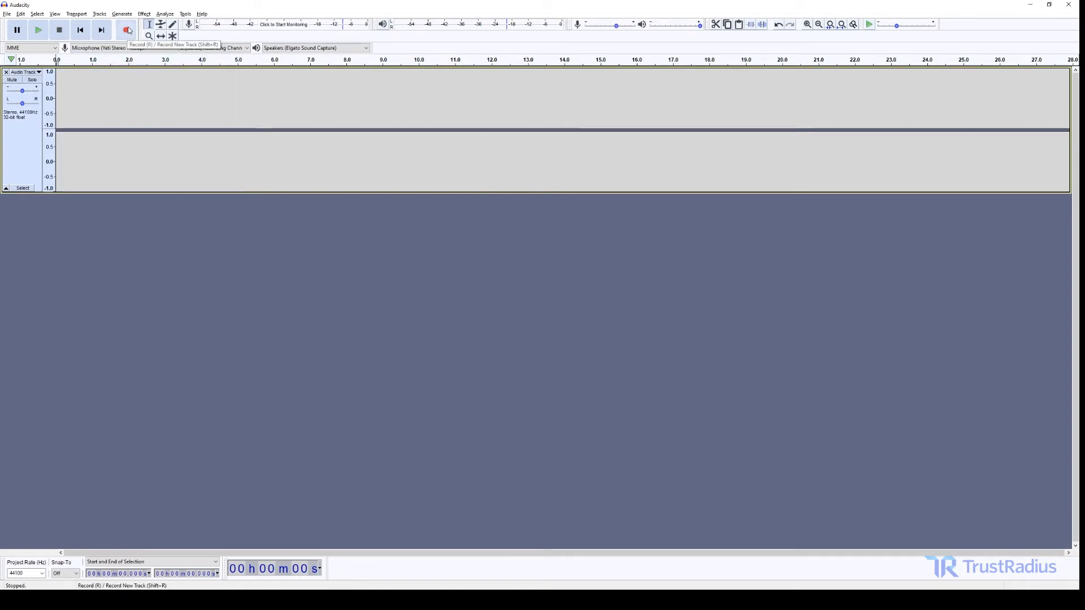
Record two more voice takes, pausing the second before stopping it
click(123, 30)
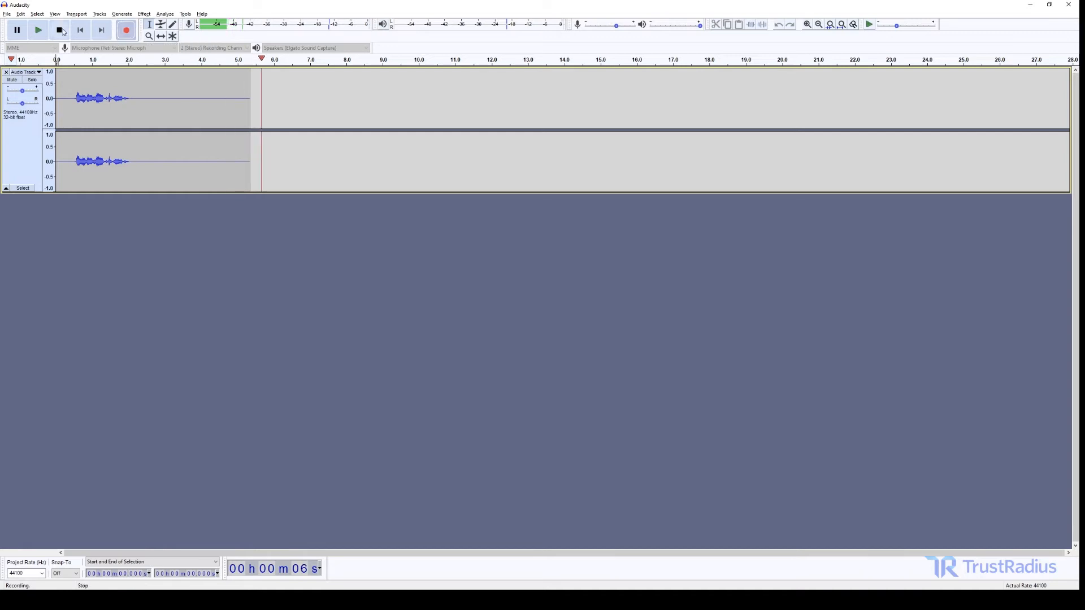
click(59, 30)
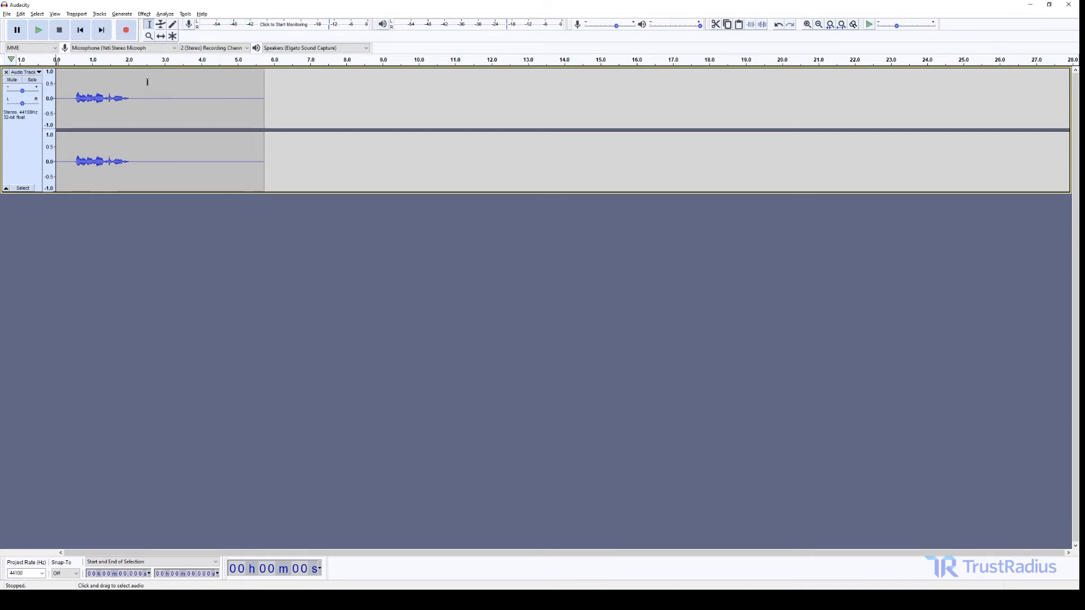
click(124, 30)
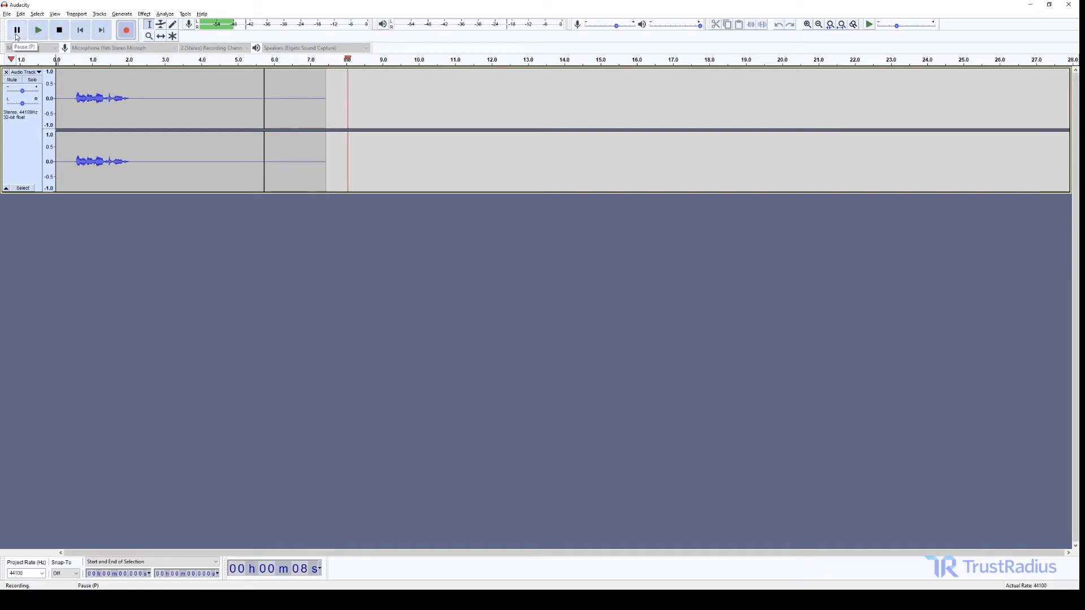
click(18, 30)
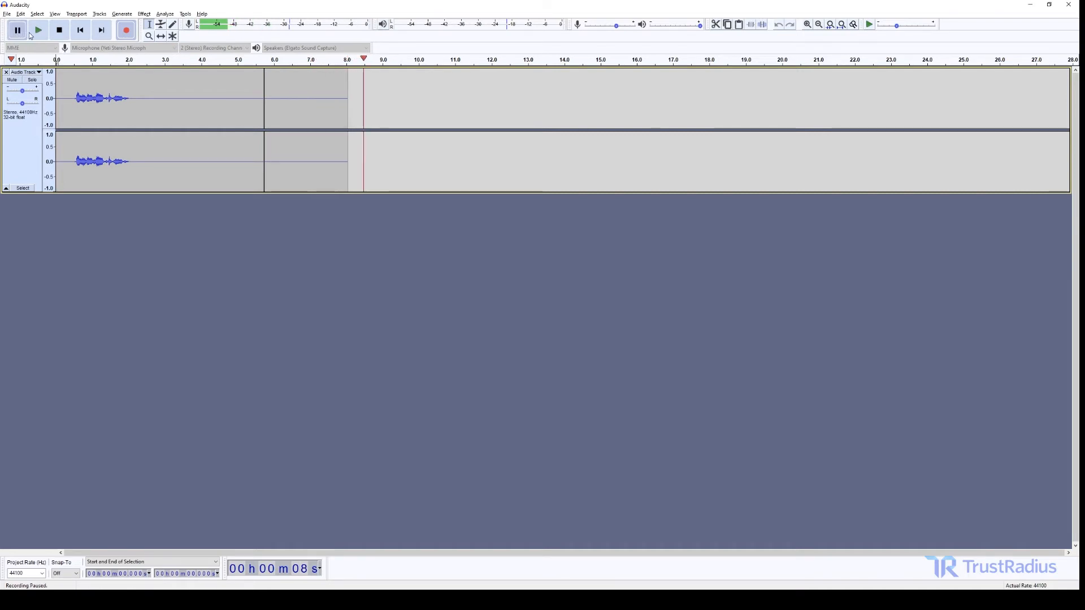
mouse_move(36, 30)
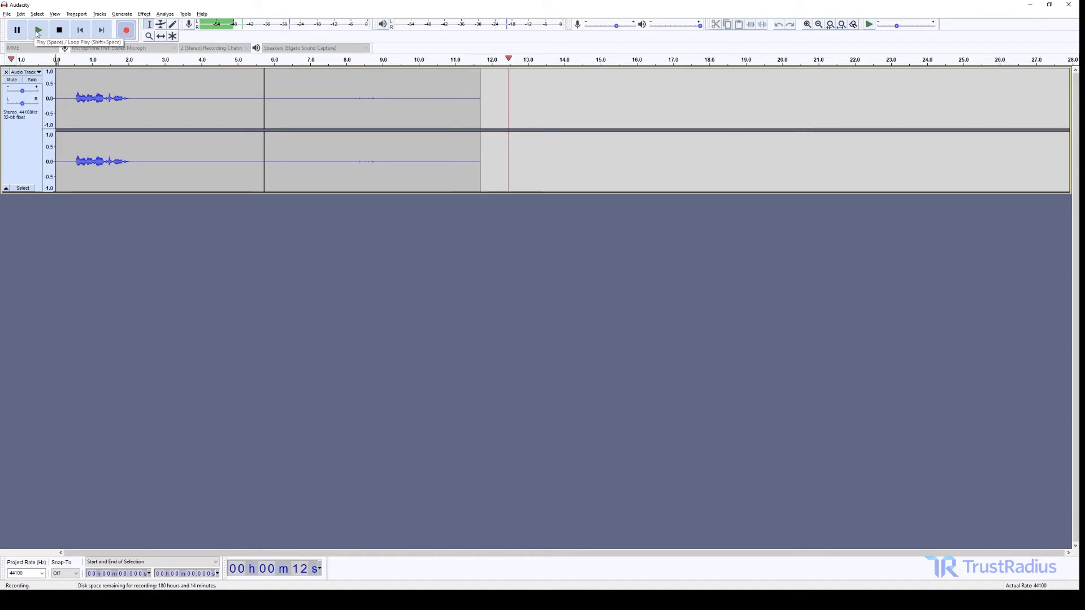
click(57, 30)
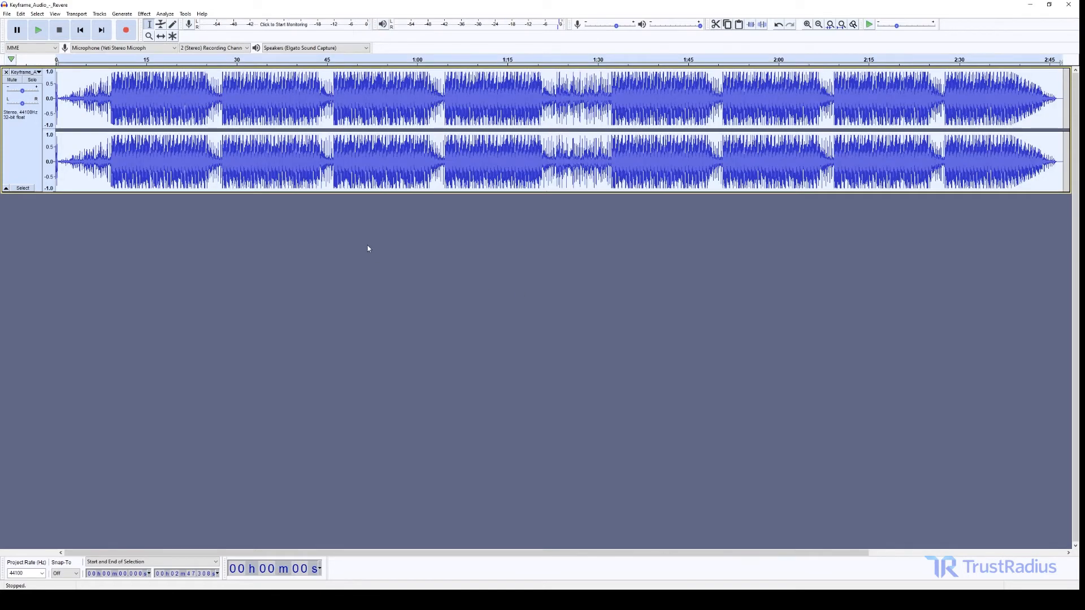
mouse_move(345, 250)
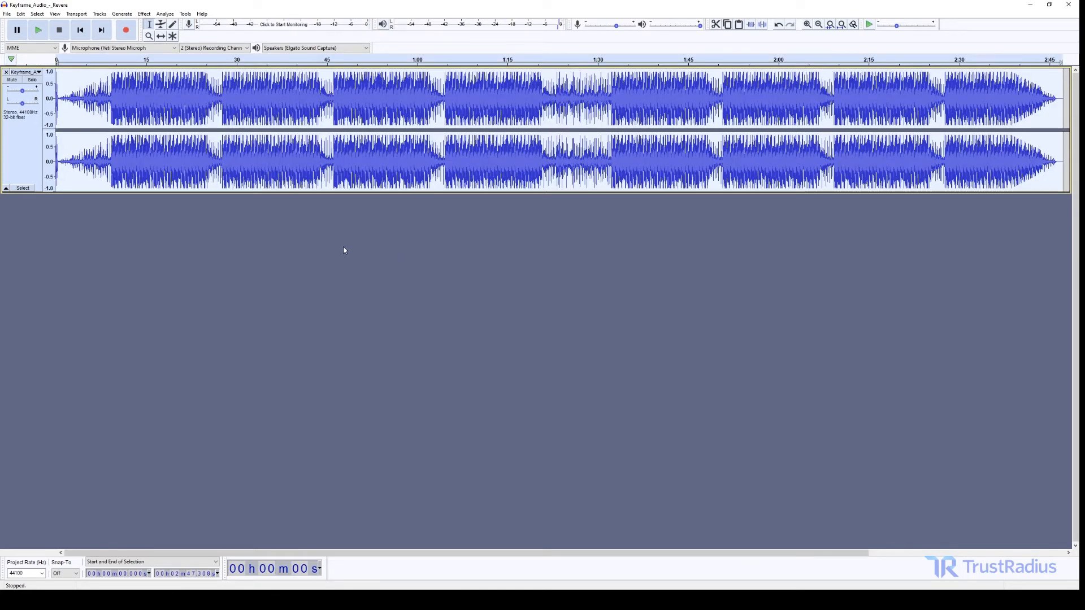
Switch back to the voice project window holding the three recorded clips
click(162, 26)
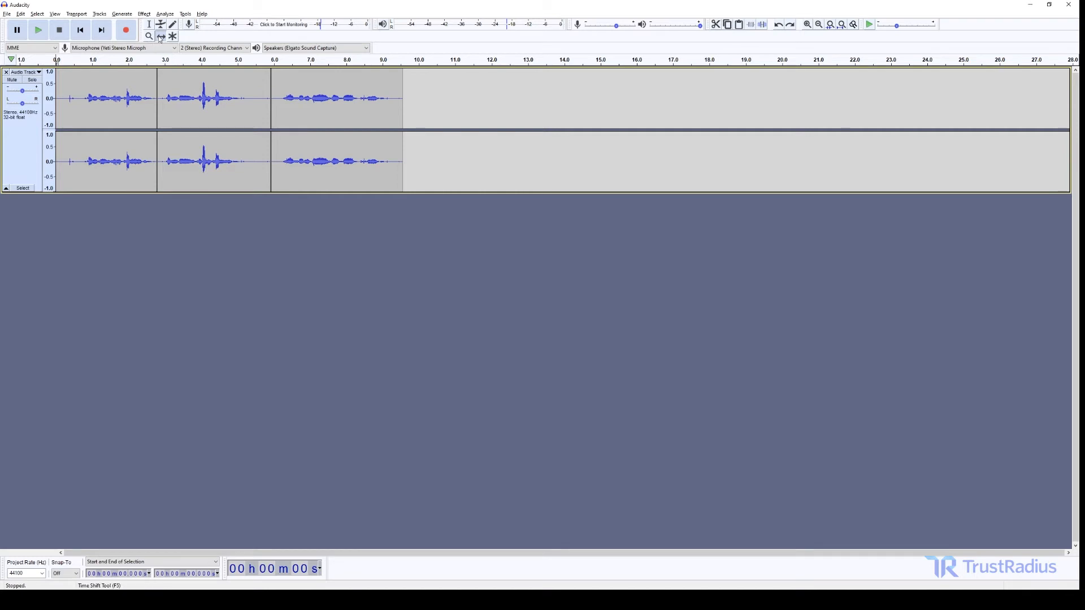
mouse_move(161, 37)
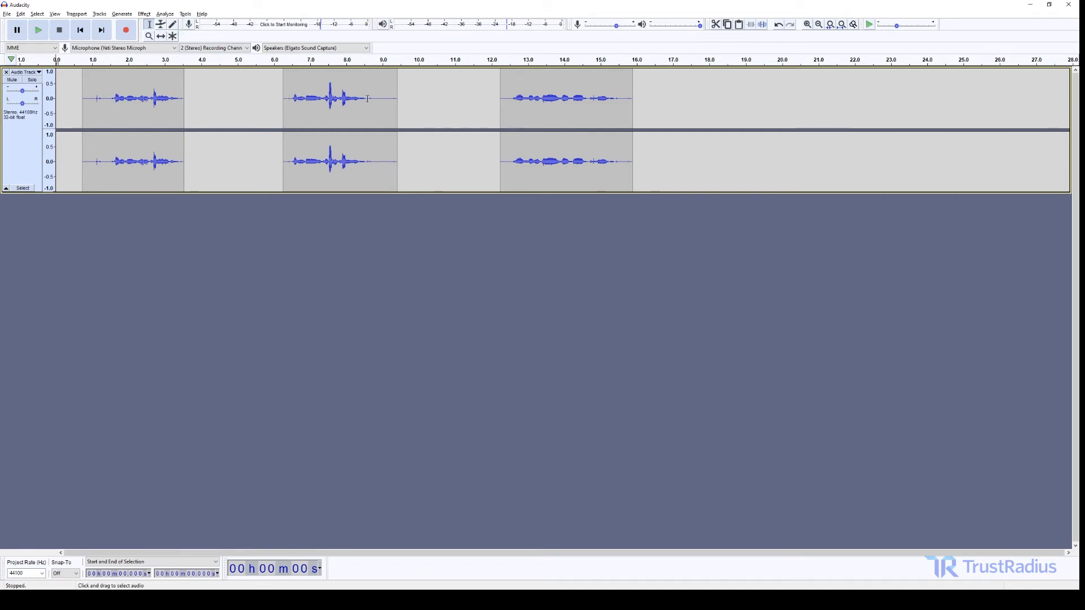
Shift the clips apart and apply a quieting effect to the middle clip
drag(367, 101, 396, 100)
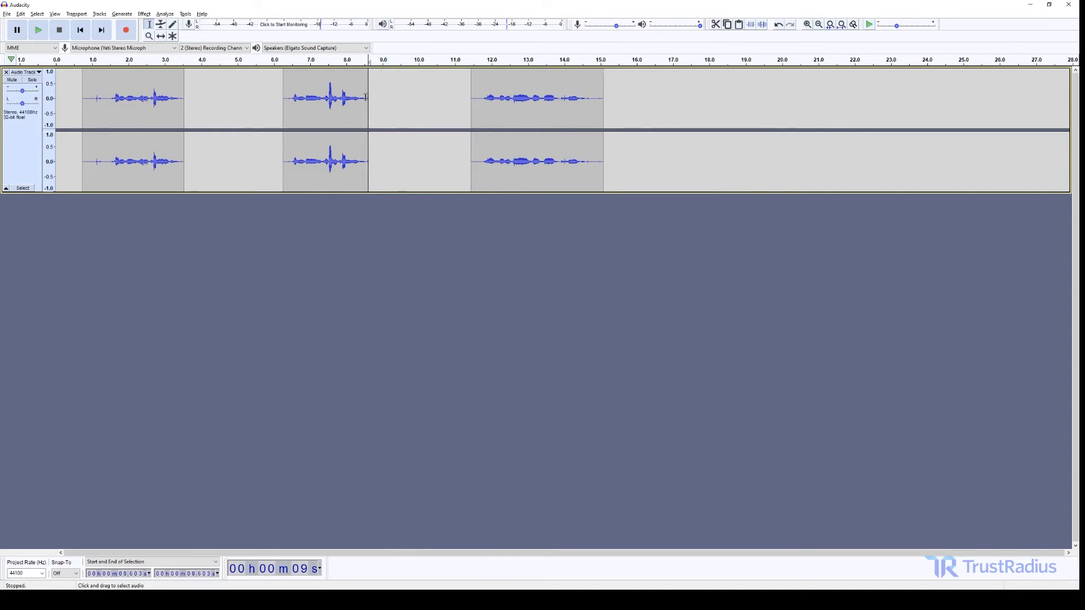
drag(282, 97, 367, 97)
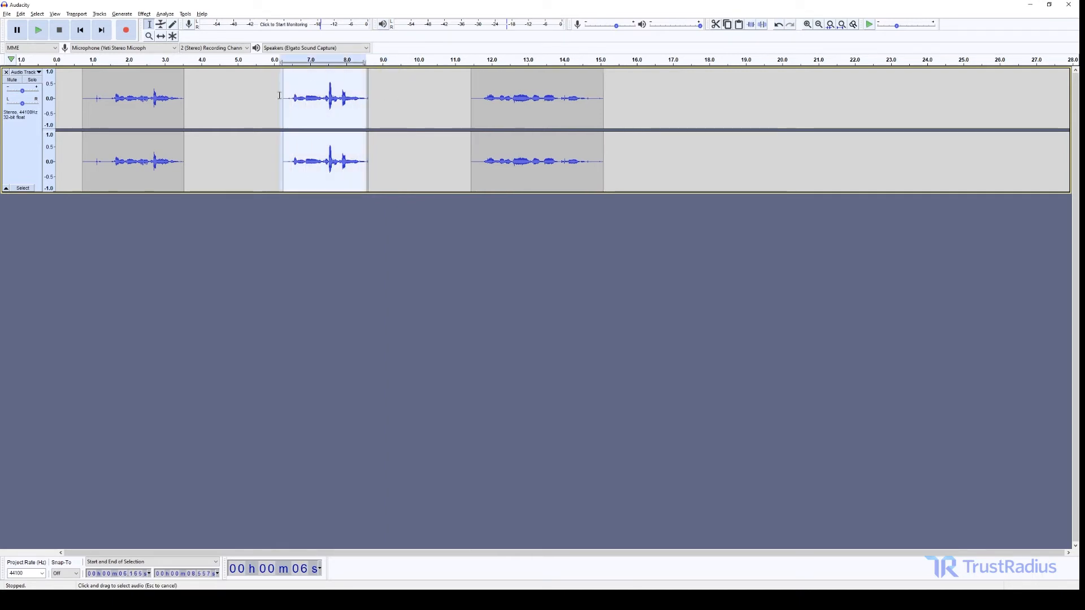
click(143, 13)
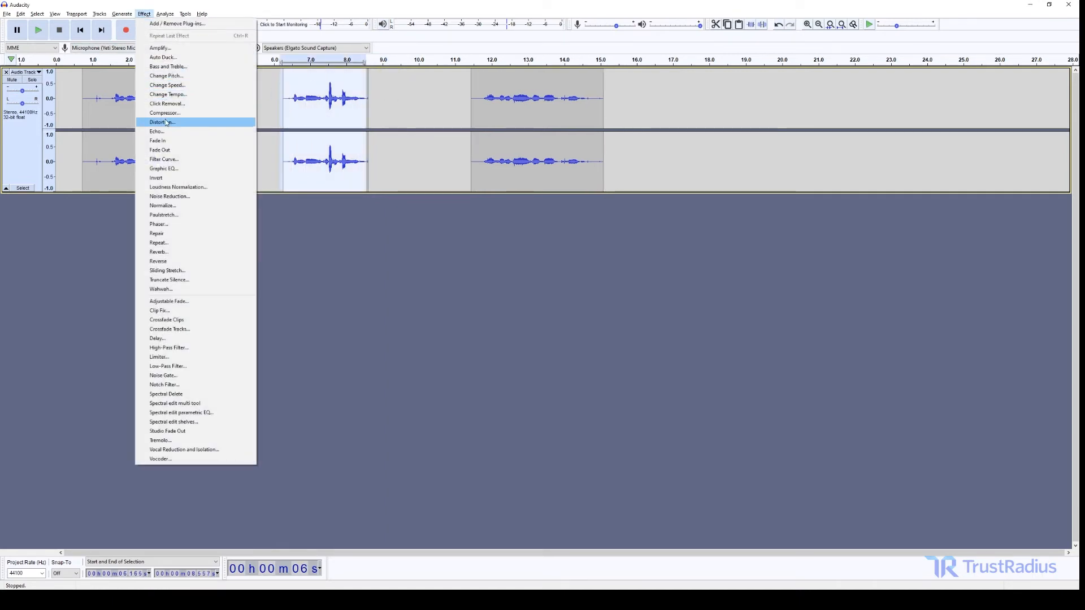
click(165, 125)
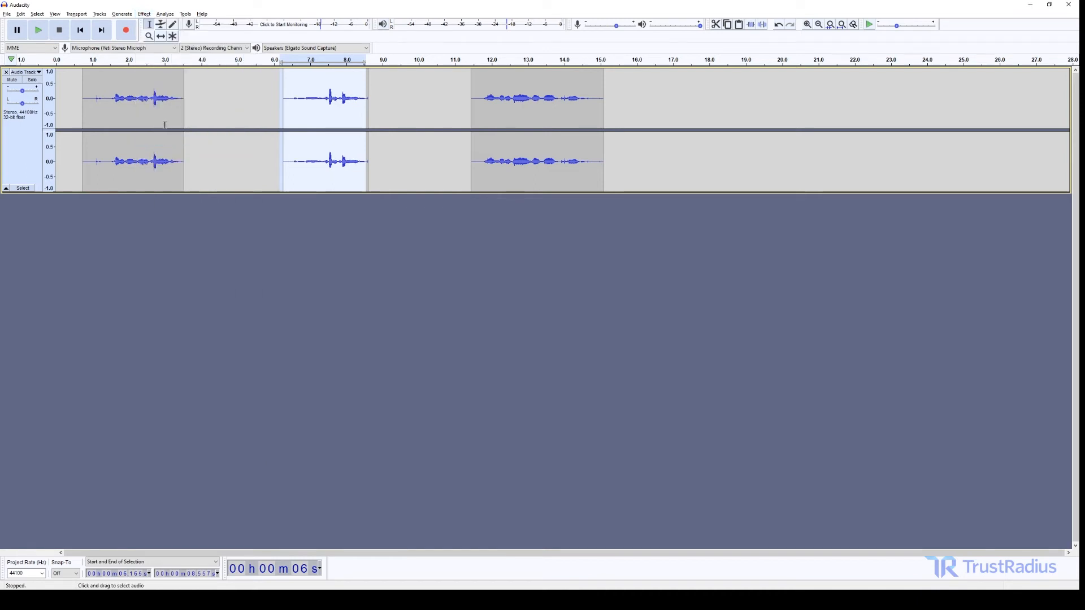
mouse_move(573, 117)
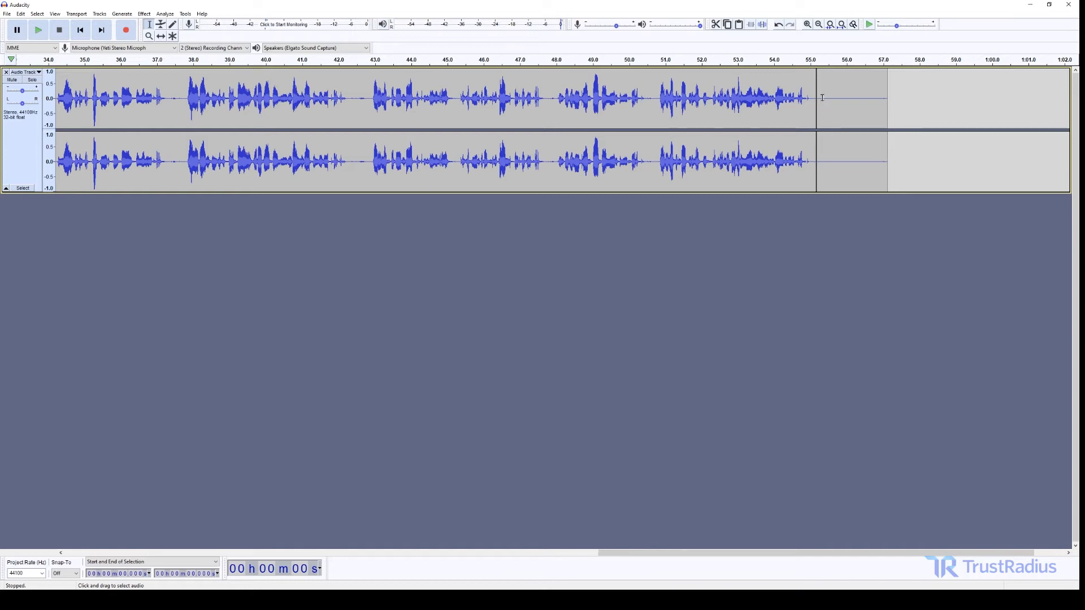
mouse_move(820, 87)
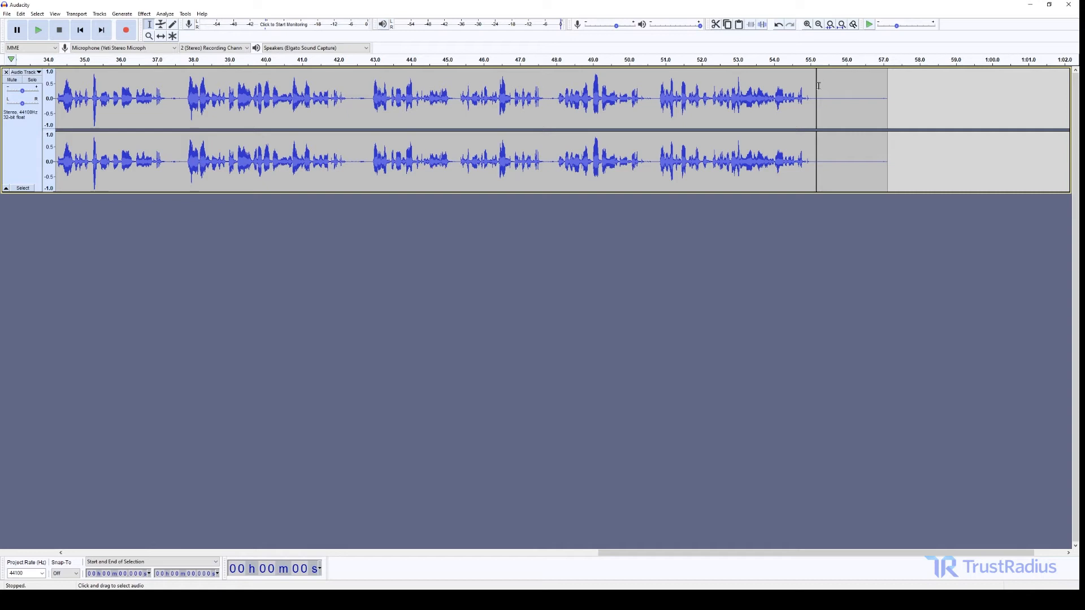
mouse_move(818, 85)
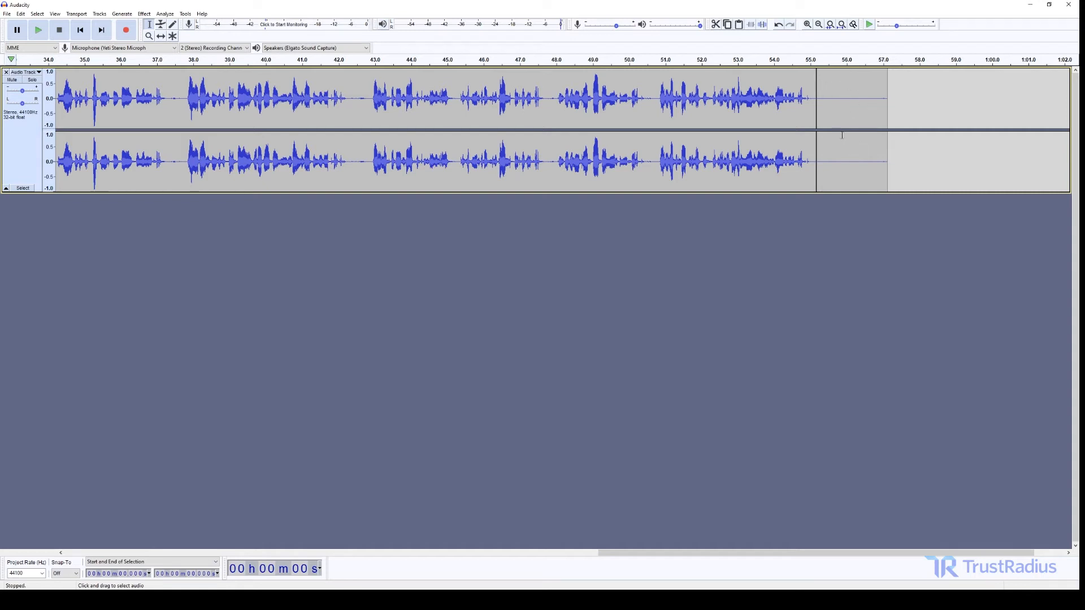
Capture the silent tail of the recording as the Noise Reduction noise profile
drag(820, 97, 834, 97)
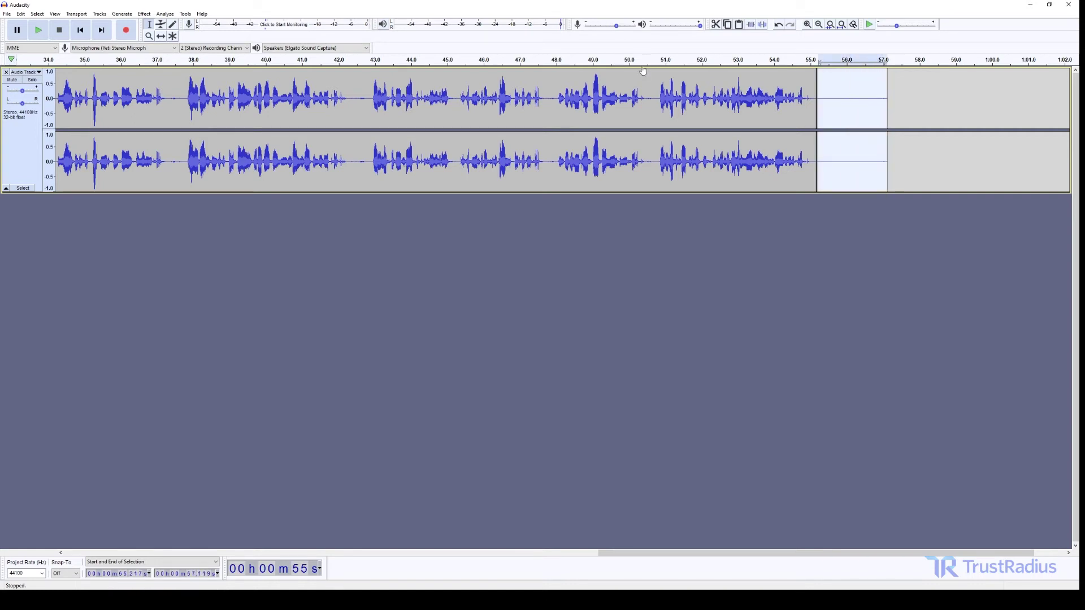
click(147, 14)
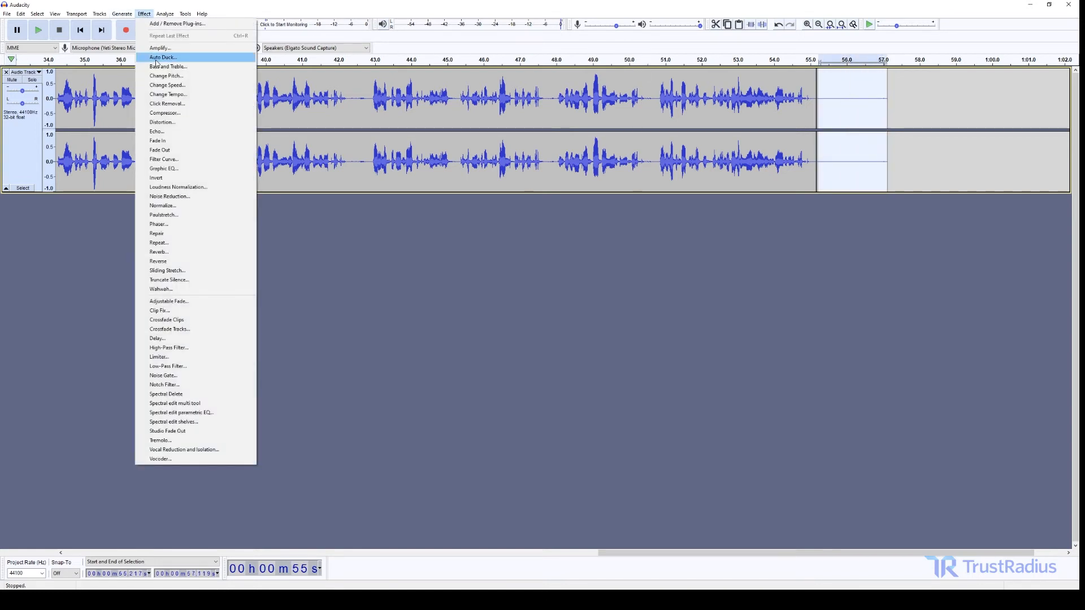
click(170, 196)
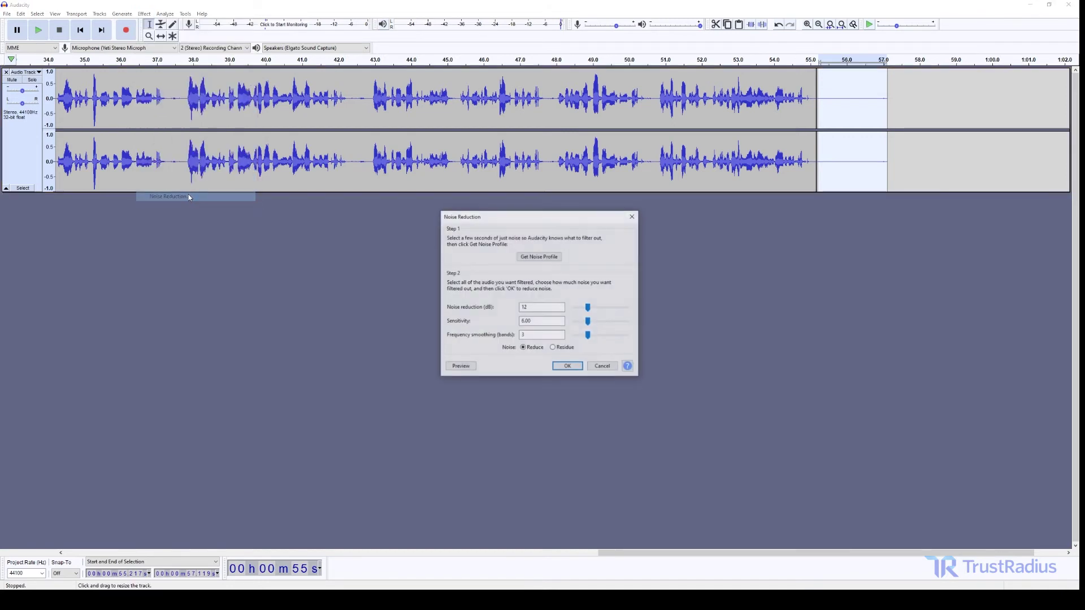
click(567, 366)
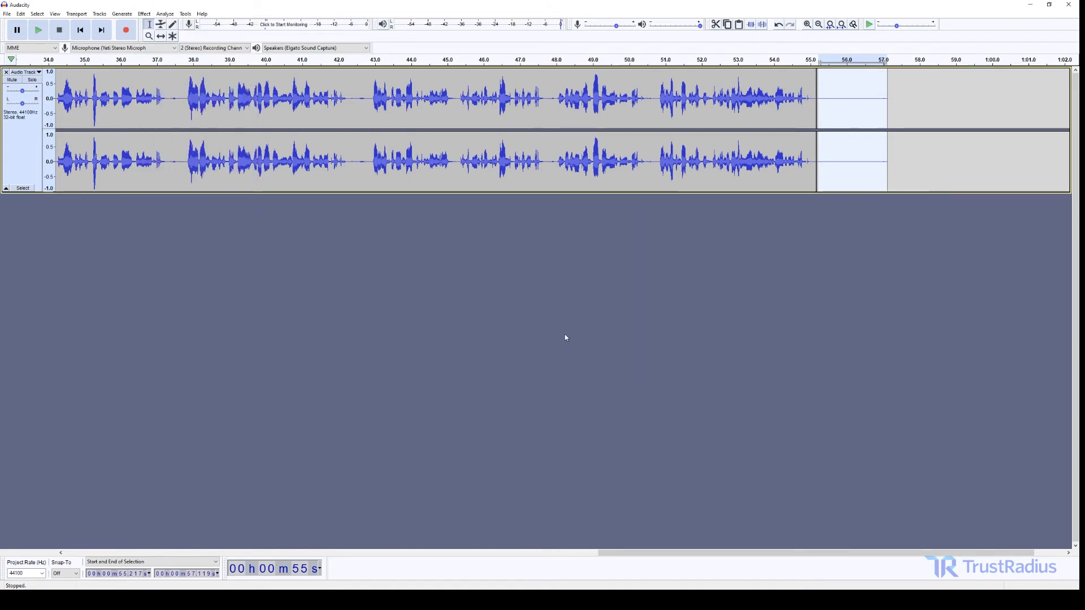
mouse_move(850, 163)
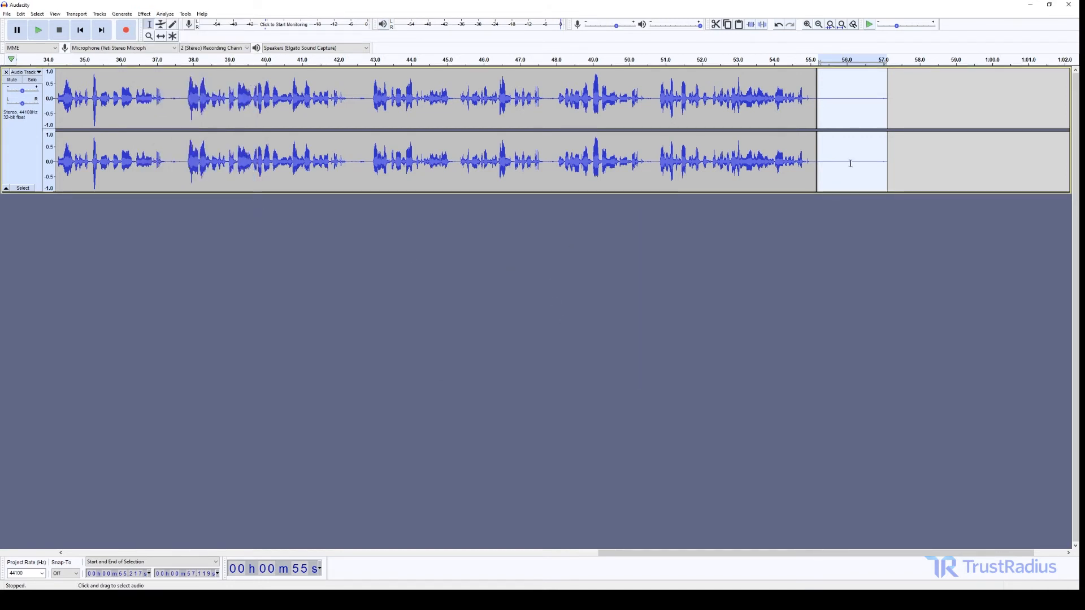
Apply Noise Reduction to the whole voice recording
click(749, 119)
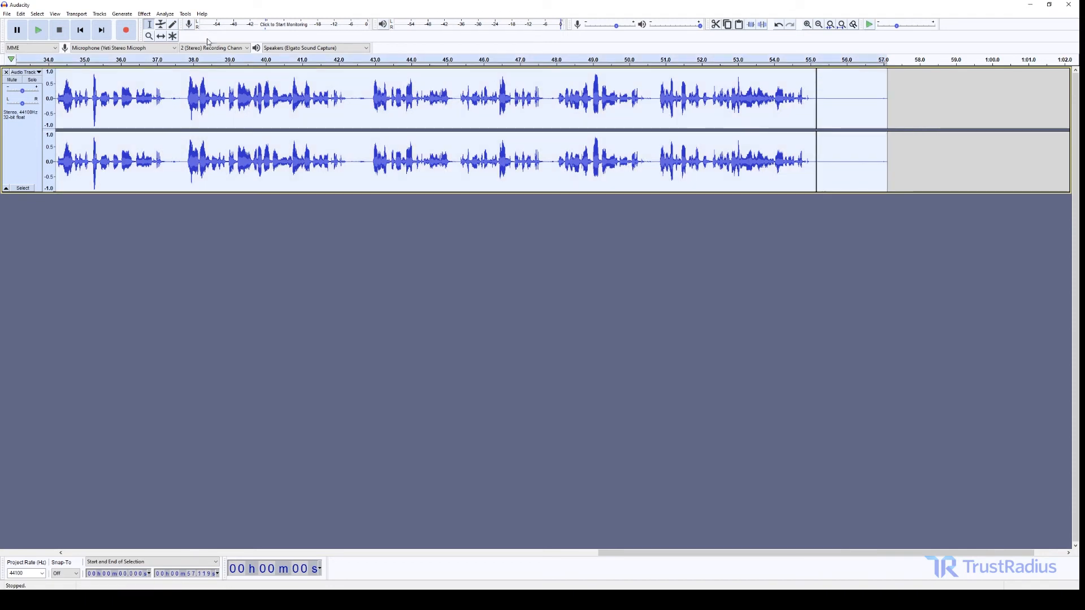
click(146, 14)
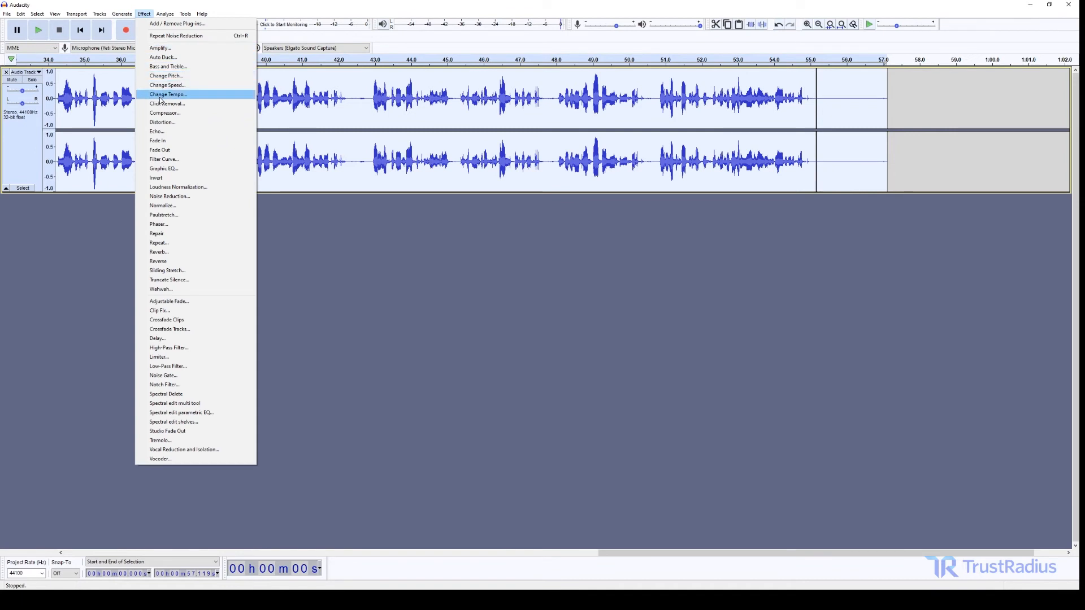
click(170, 196)
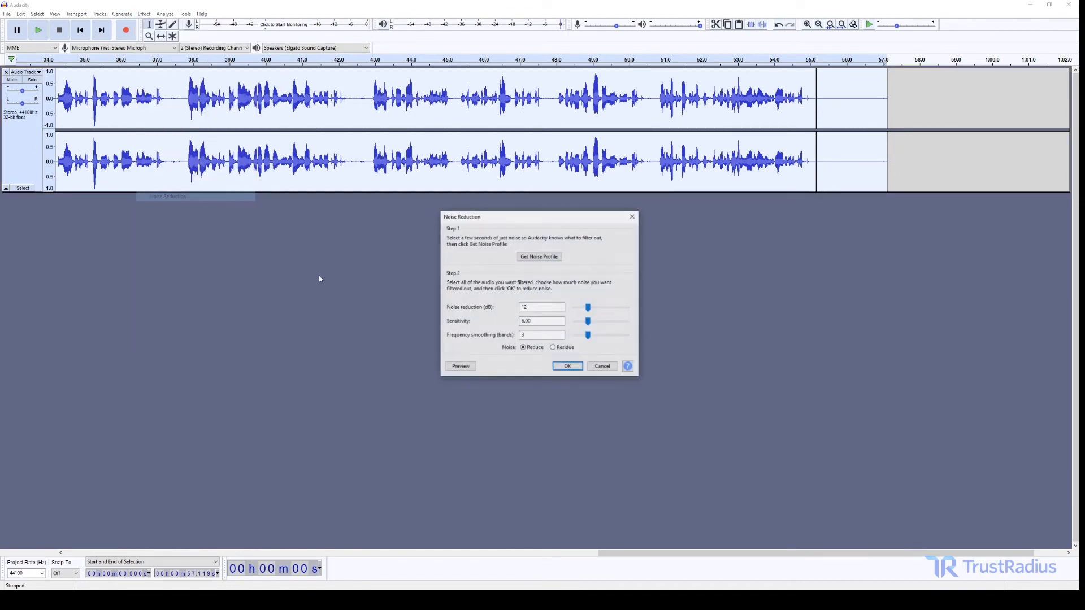
click(568, 366)
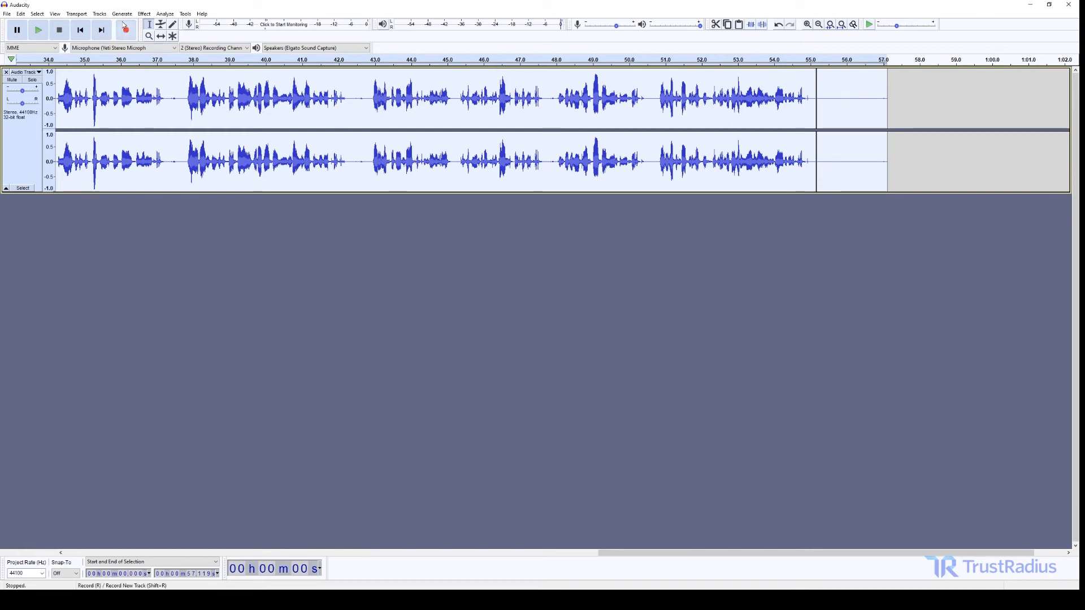
click(146, 14)
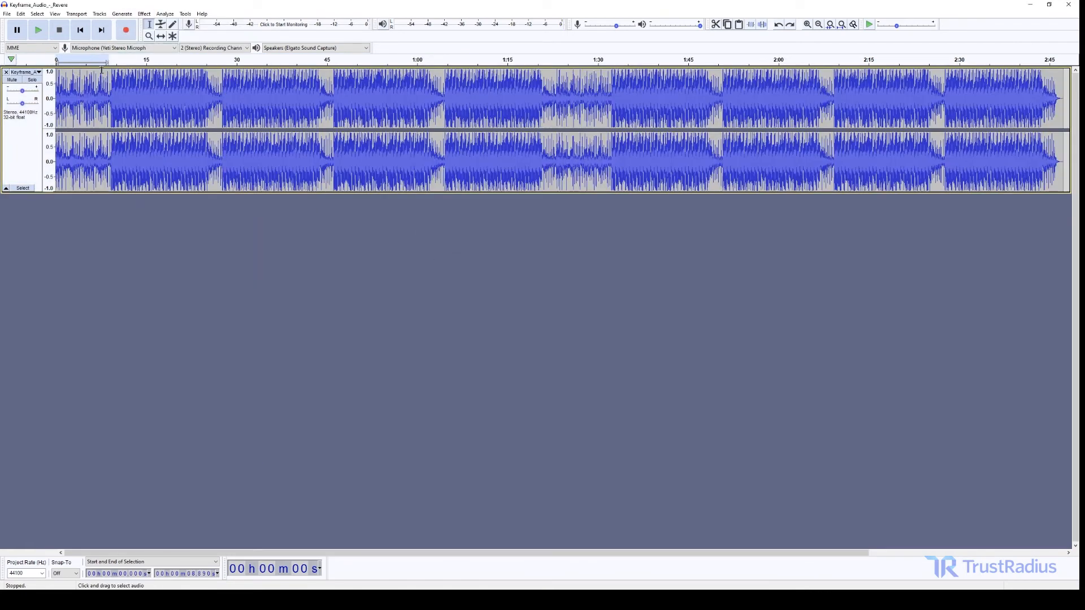
mouse_move(148, 26)
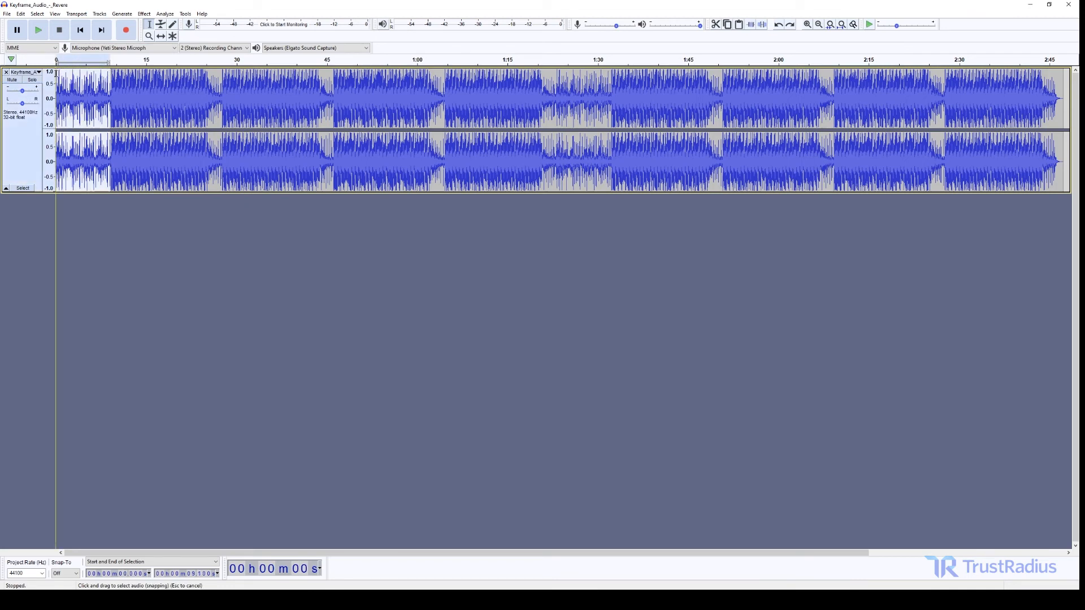
Apply a fade-in to the music track's selected opening nine seconds
click(151, 14)
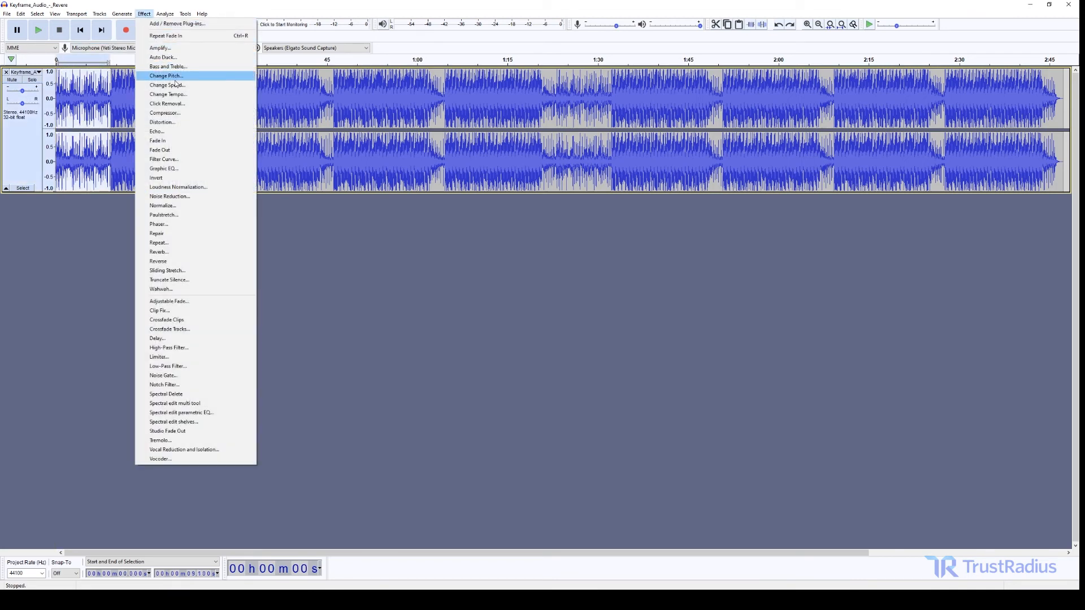
mouse_move(163, 206)
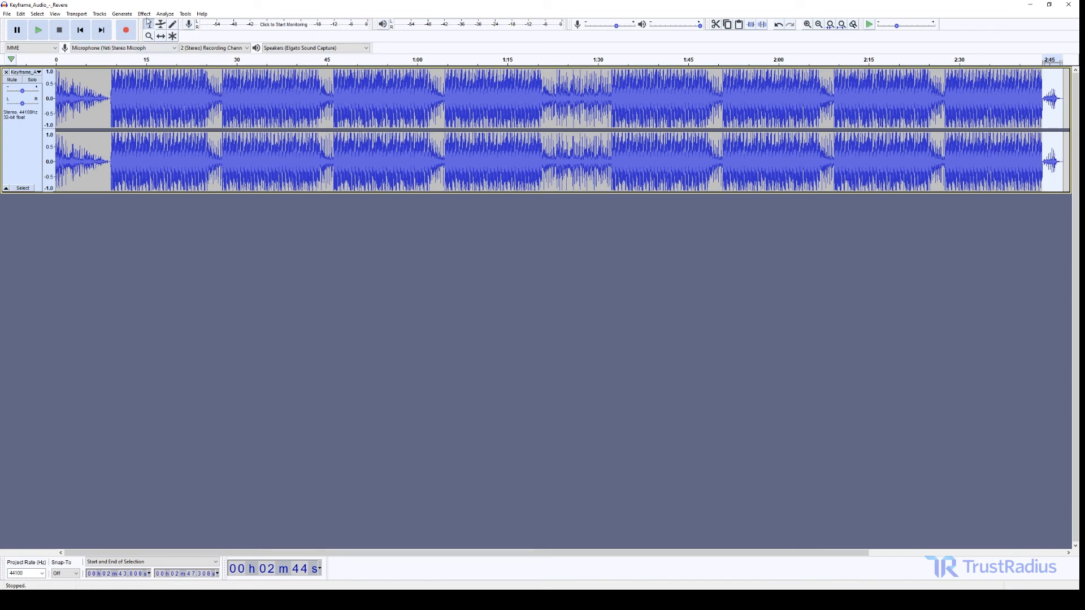
click(165, 14)
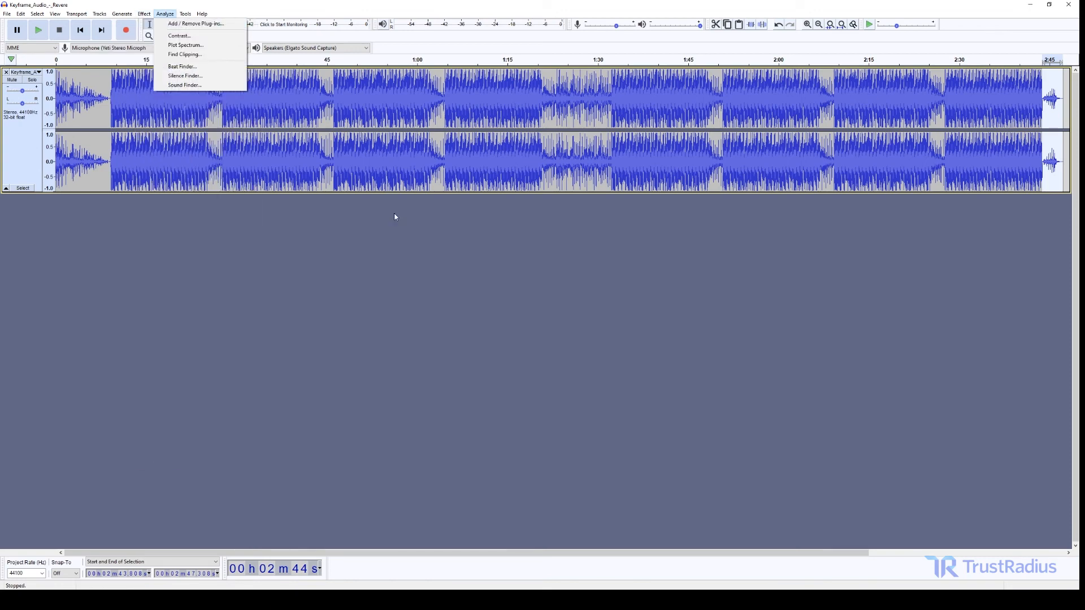
click(144, 14)
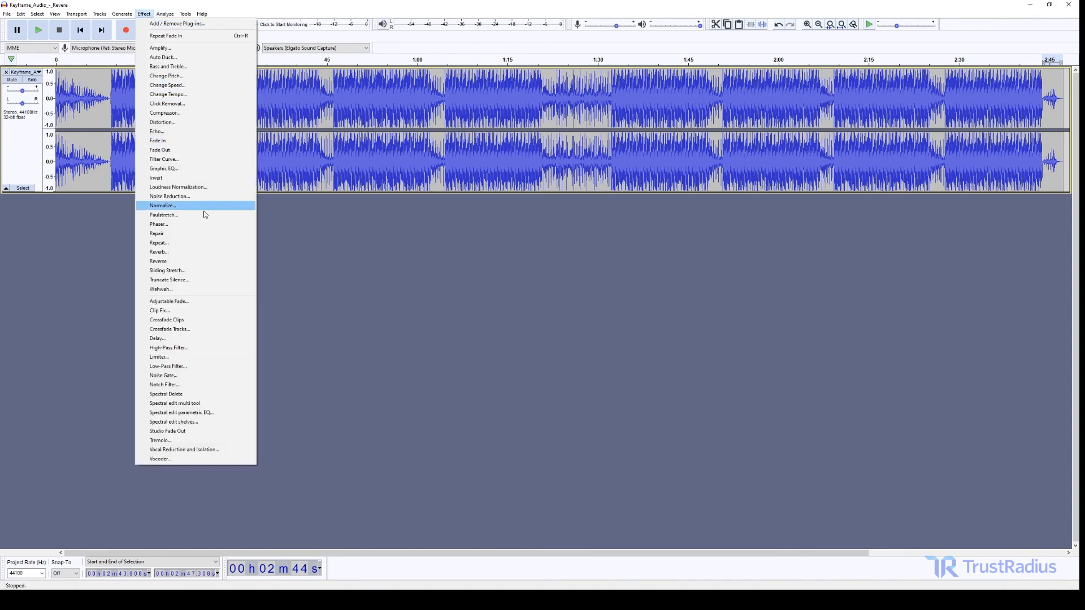
mouse_move(217, 304)
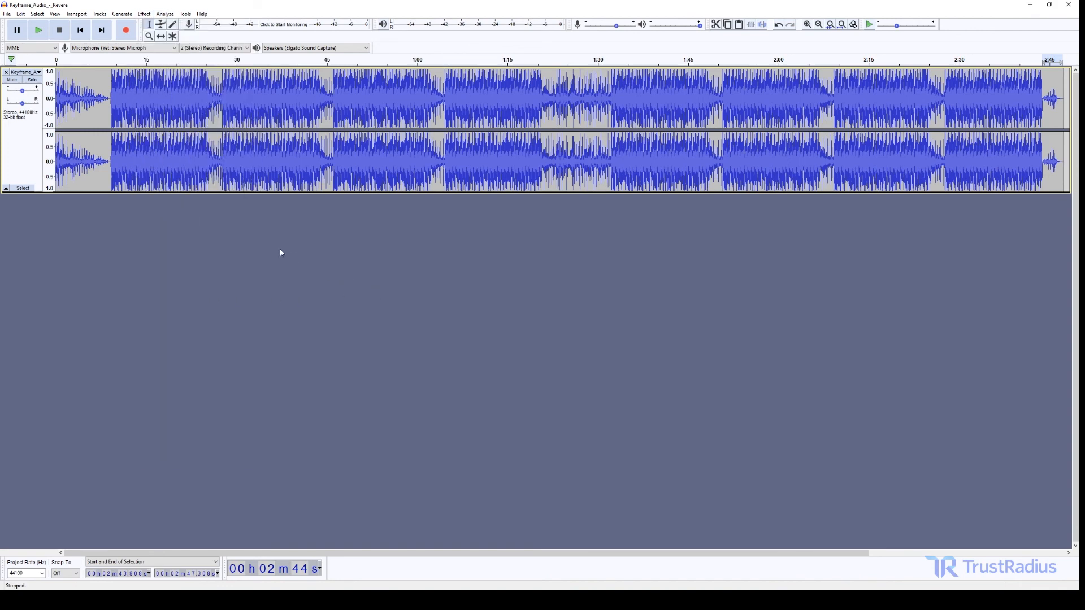
mouse_move(251, 209)
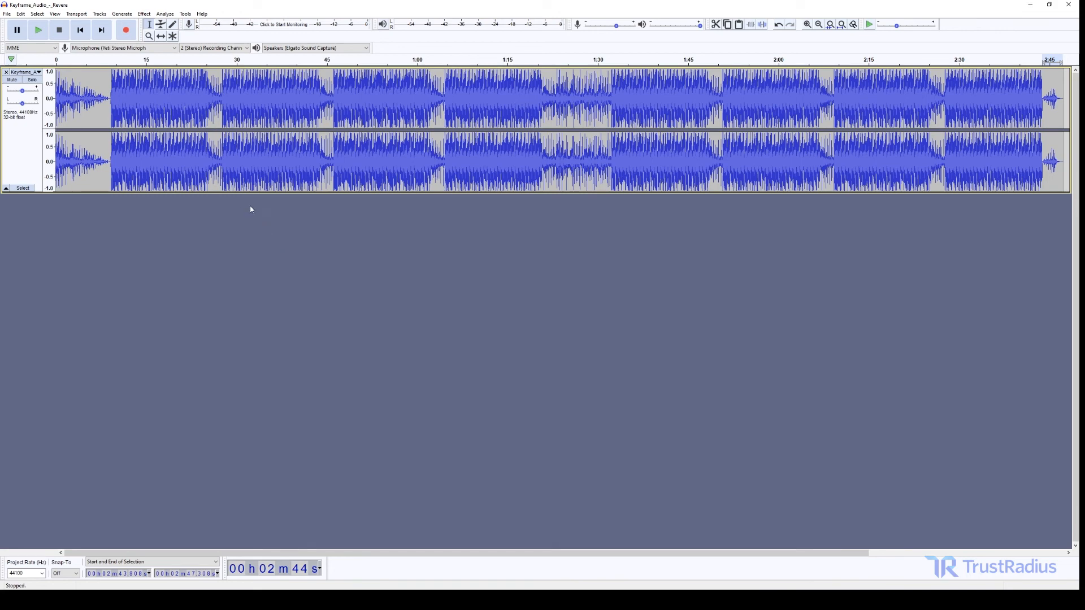
mouse_move(88, 74)
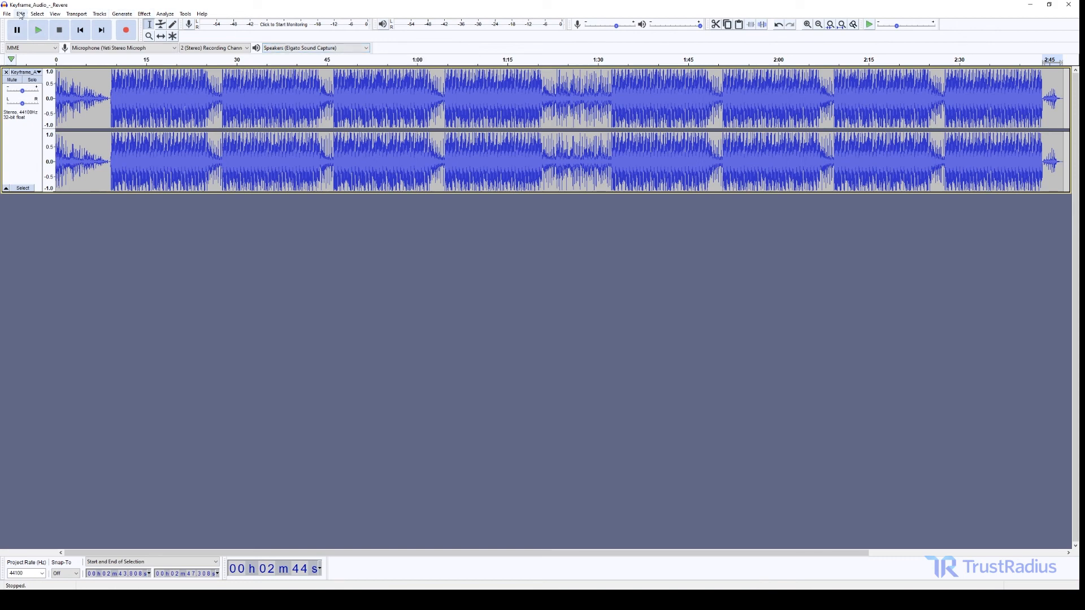
Save the project and export the music track as an MP3 file
click(6, 14)
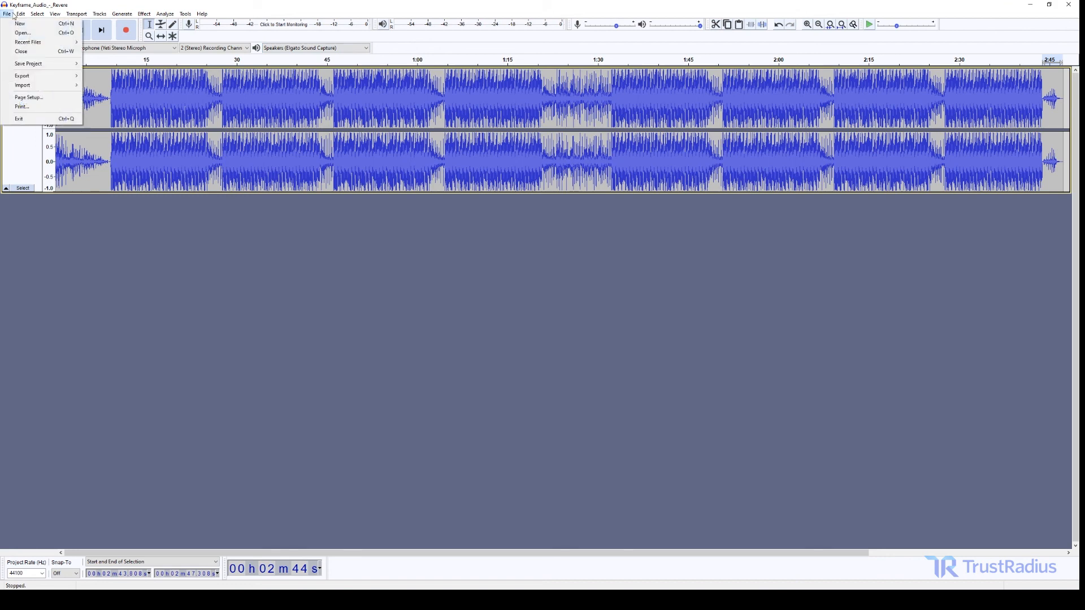
mouse_move(31, 64)
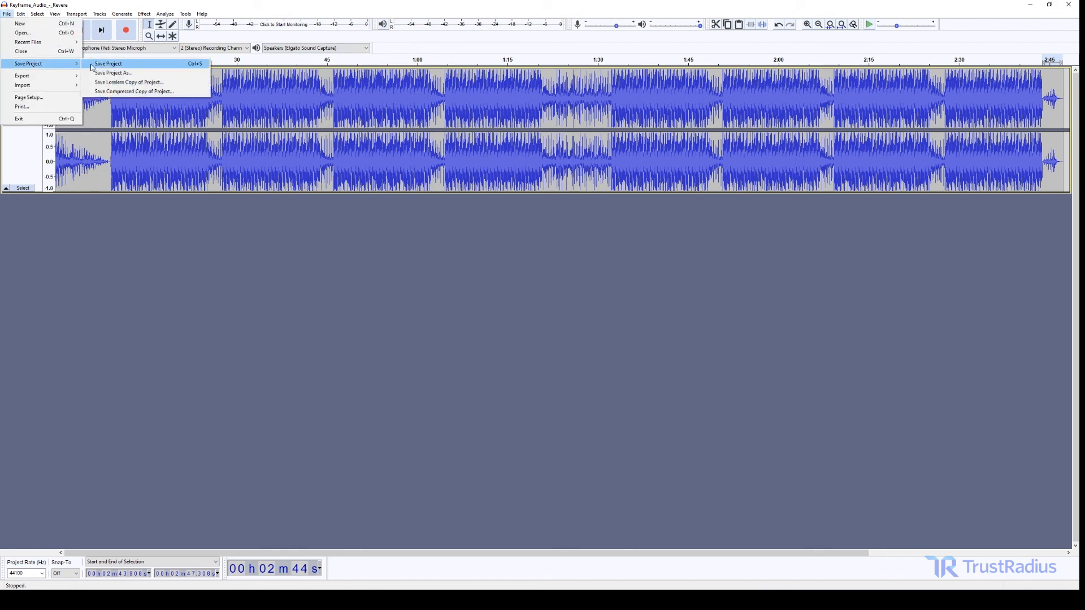
click(108, 64)
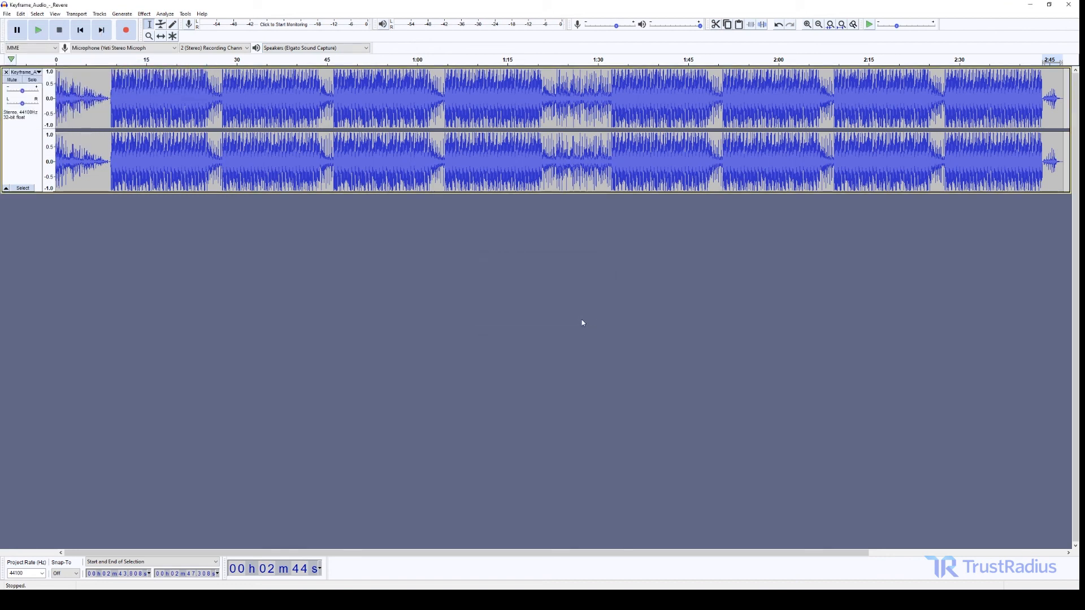
click(7, 14)
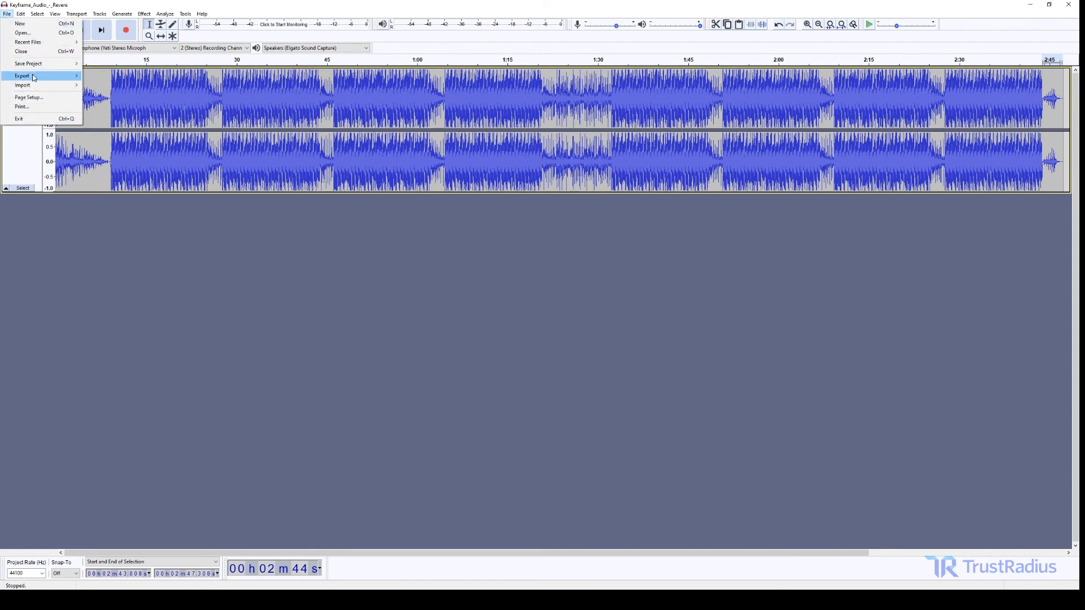
click(18, 74)
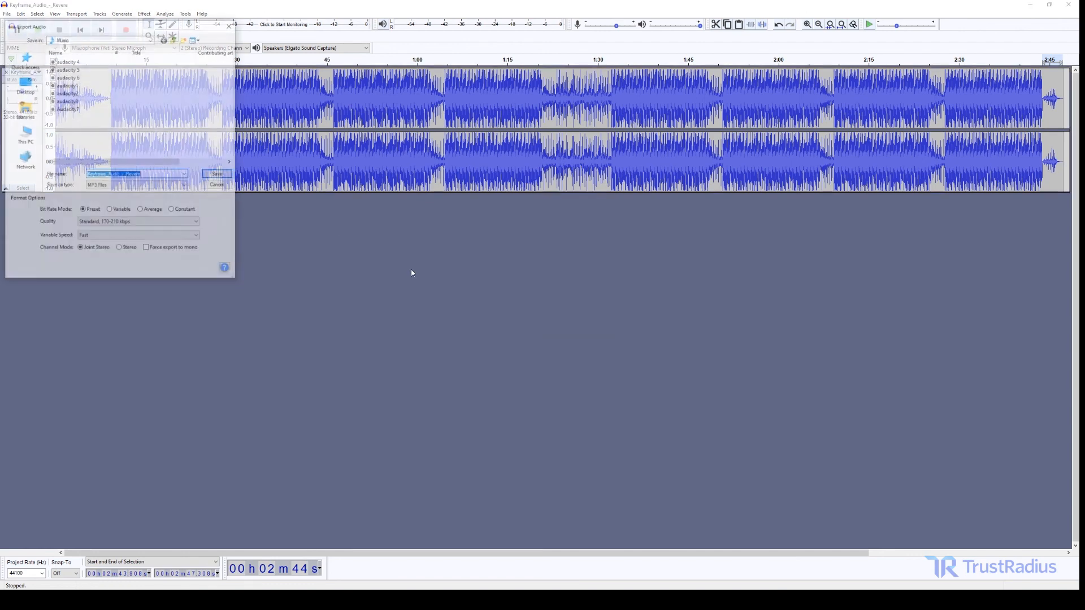
click(215, 174)
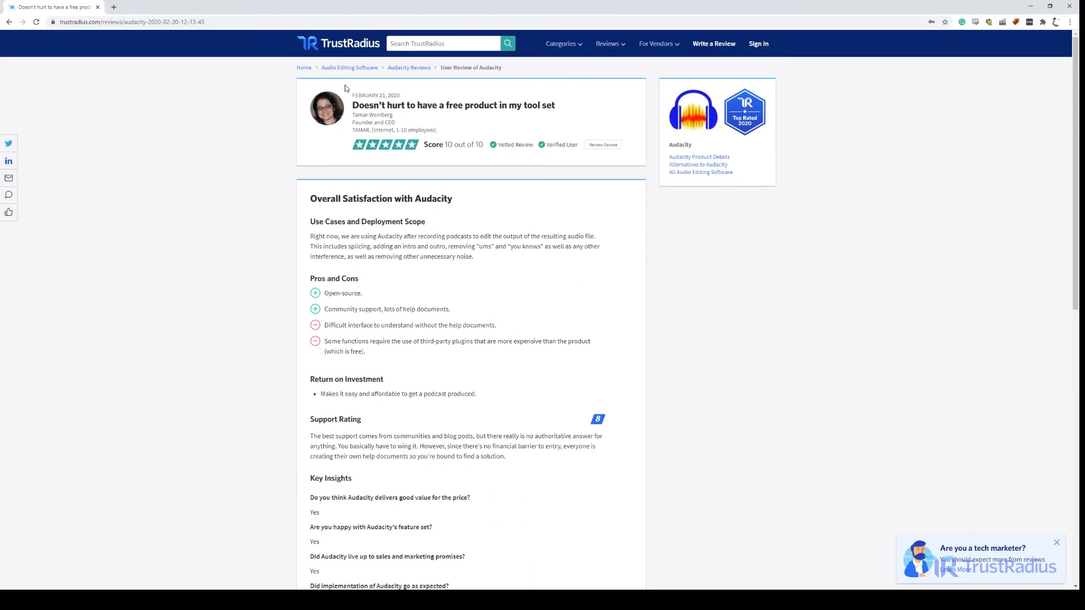
click(408, 68)
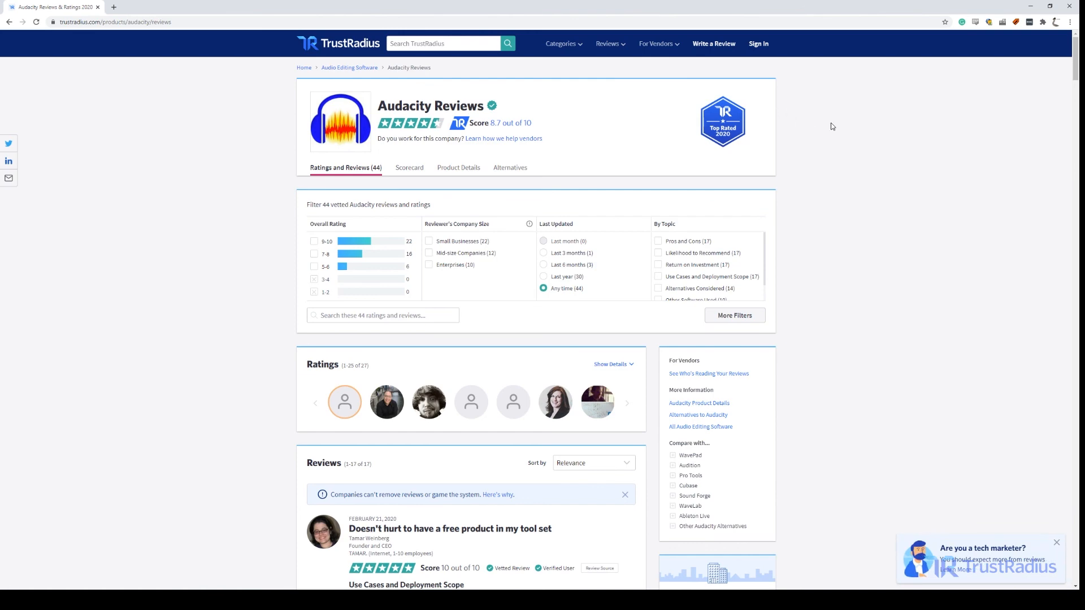
scroll(down, 3)
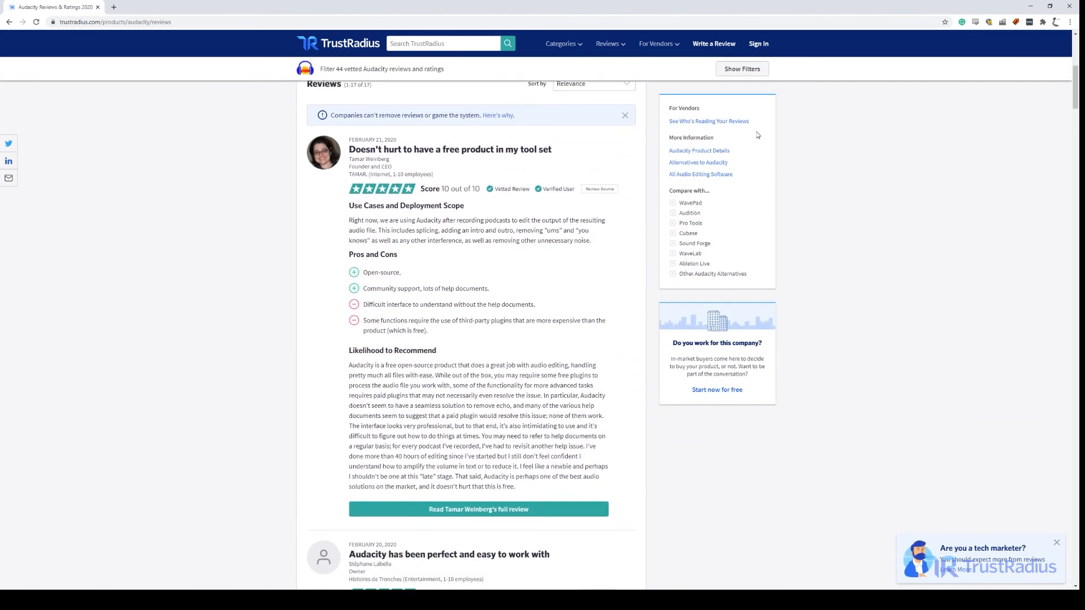
click(478, 509)
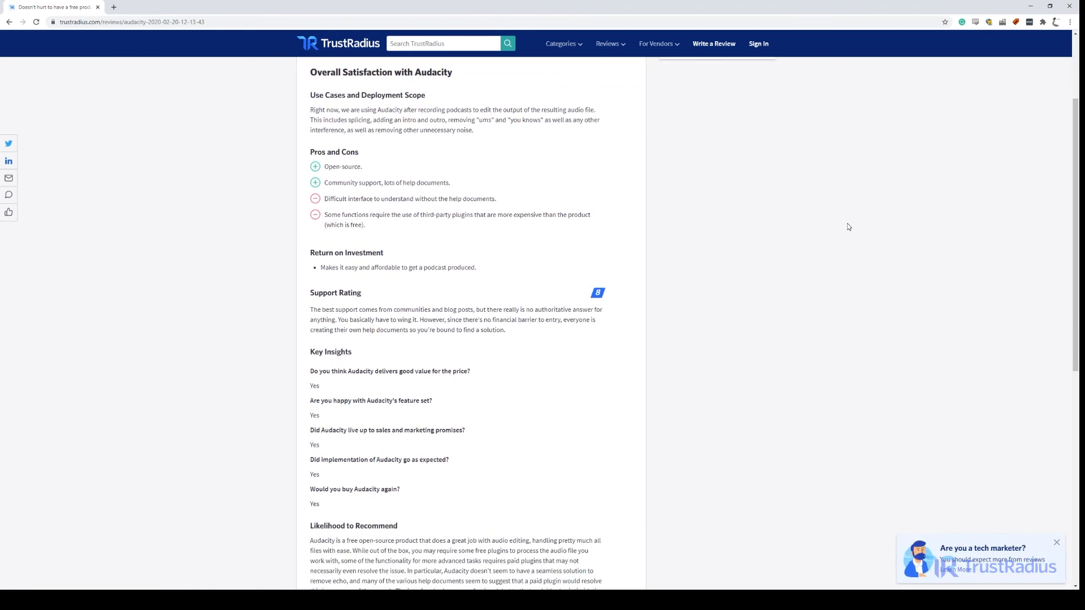
scroll(down, 3)
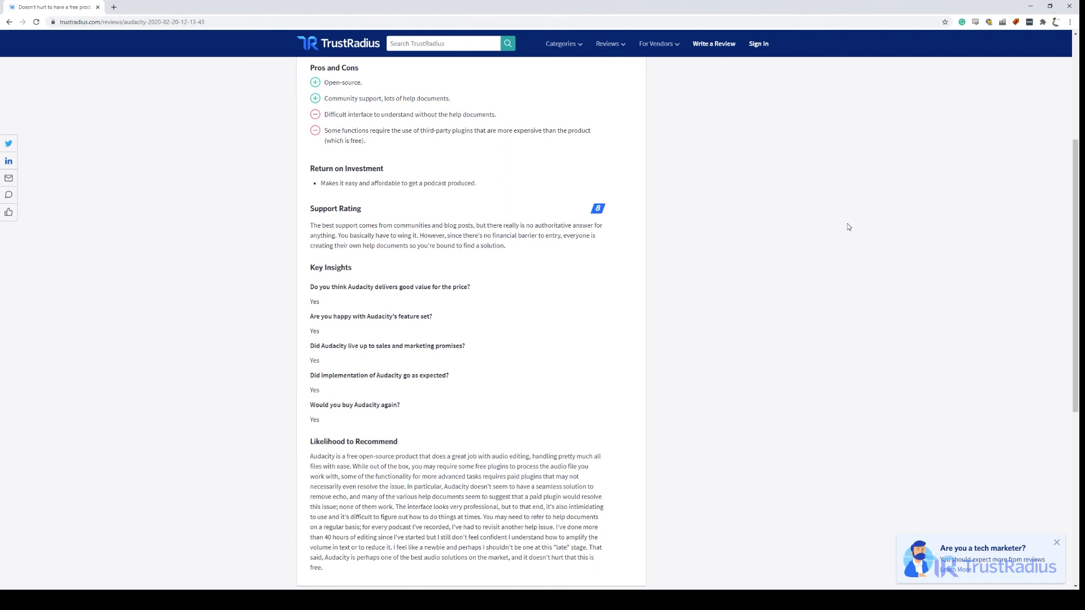
mouse_move(717, 386)
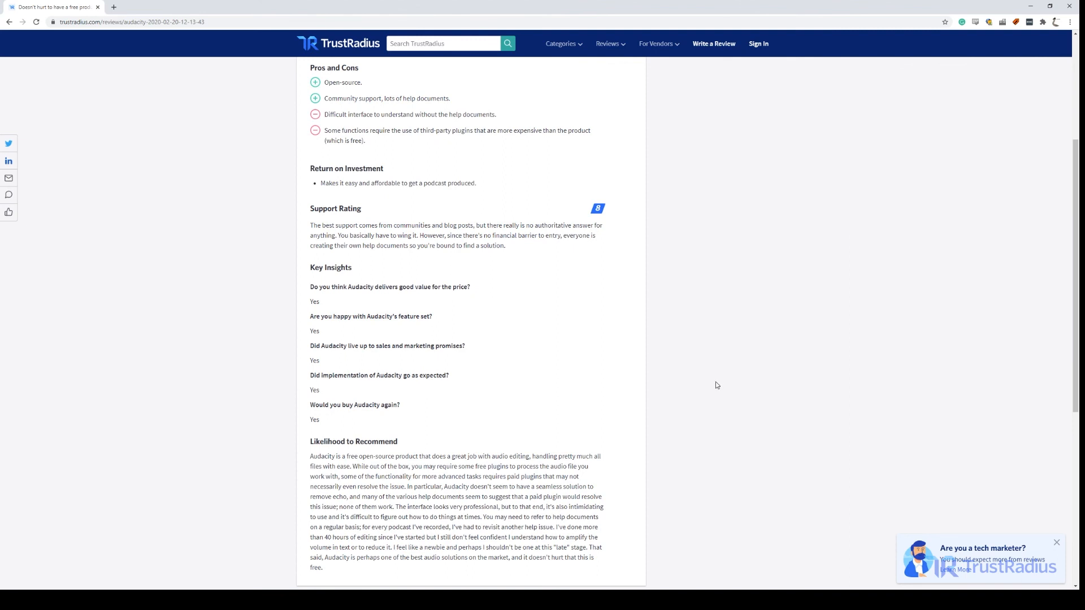